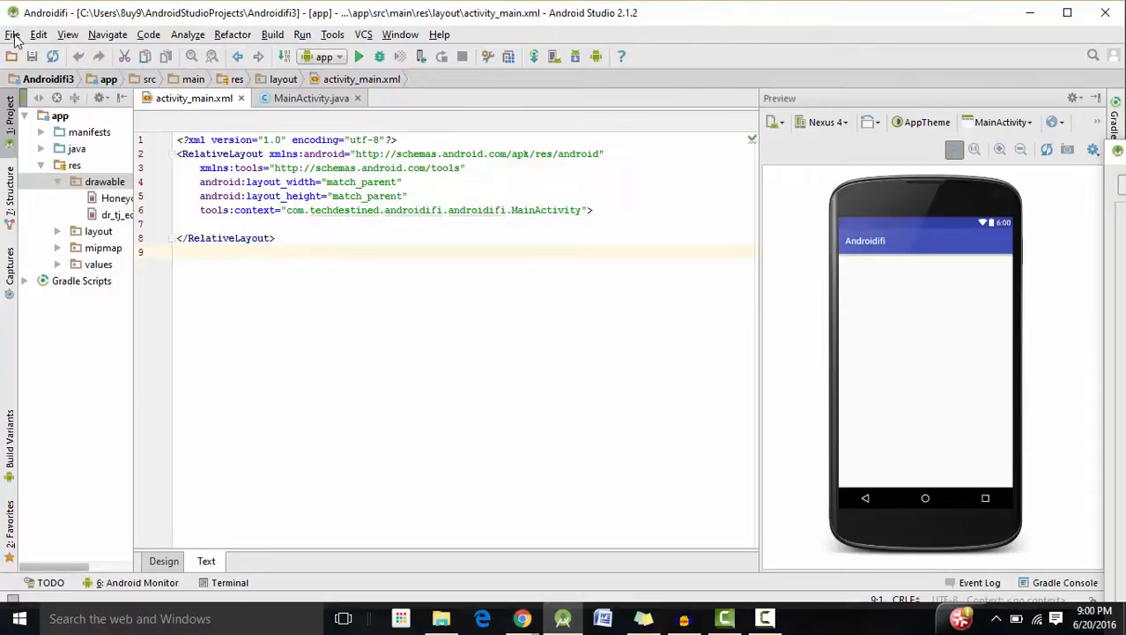
- Start the New Project wizard with phone/tablet and empty activity, then cancel it
left_click(12, 35)
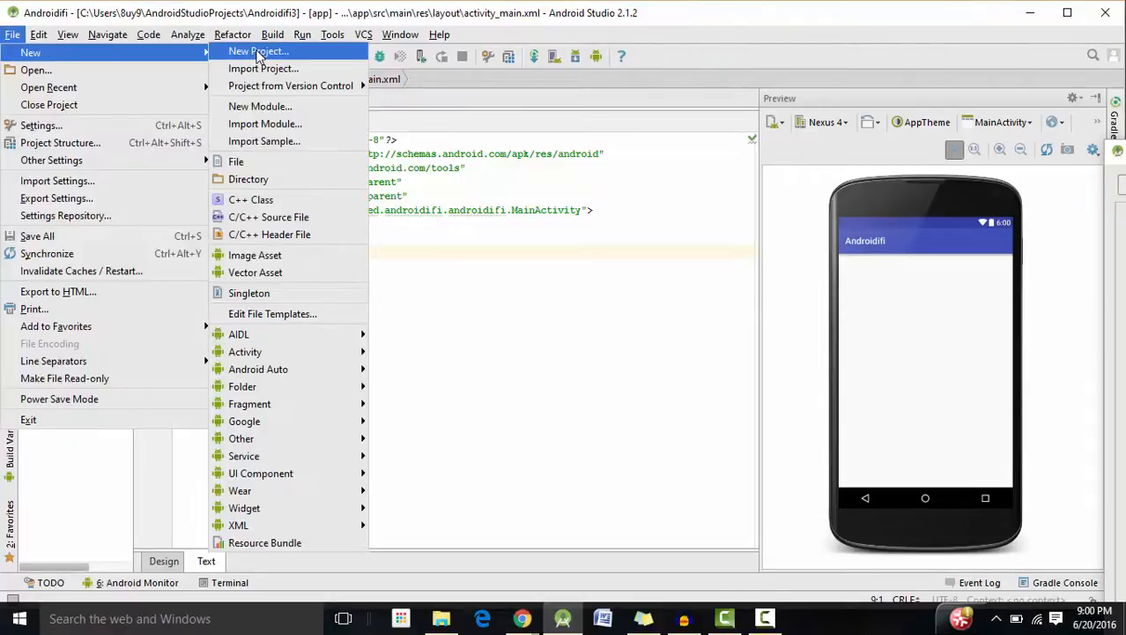
left_click(257, 51)
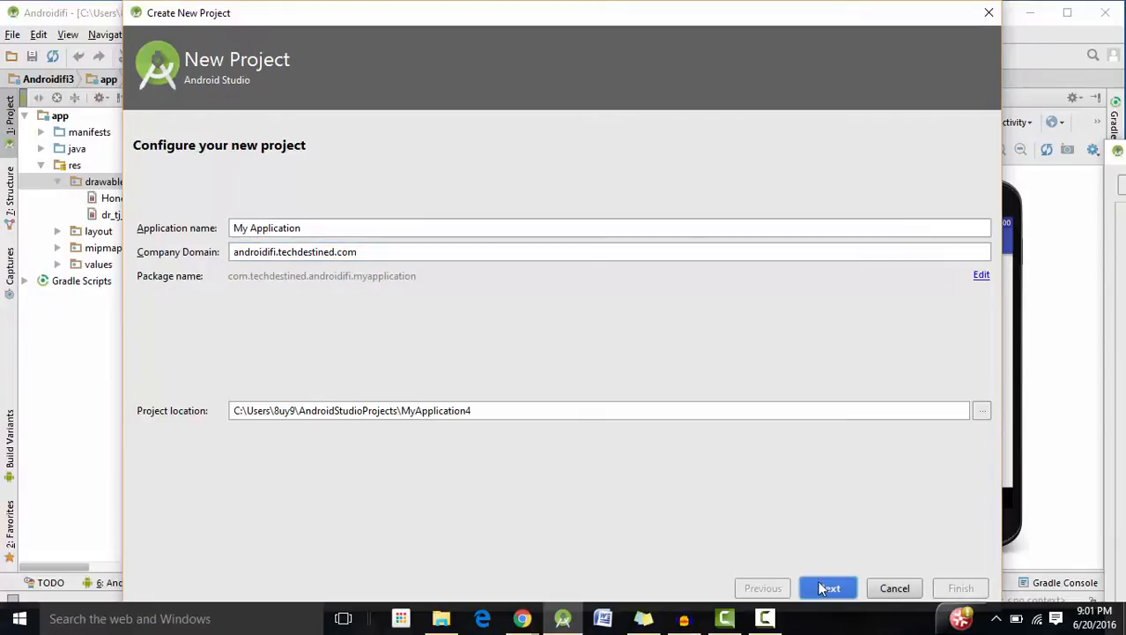
left_click(827, 589)
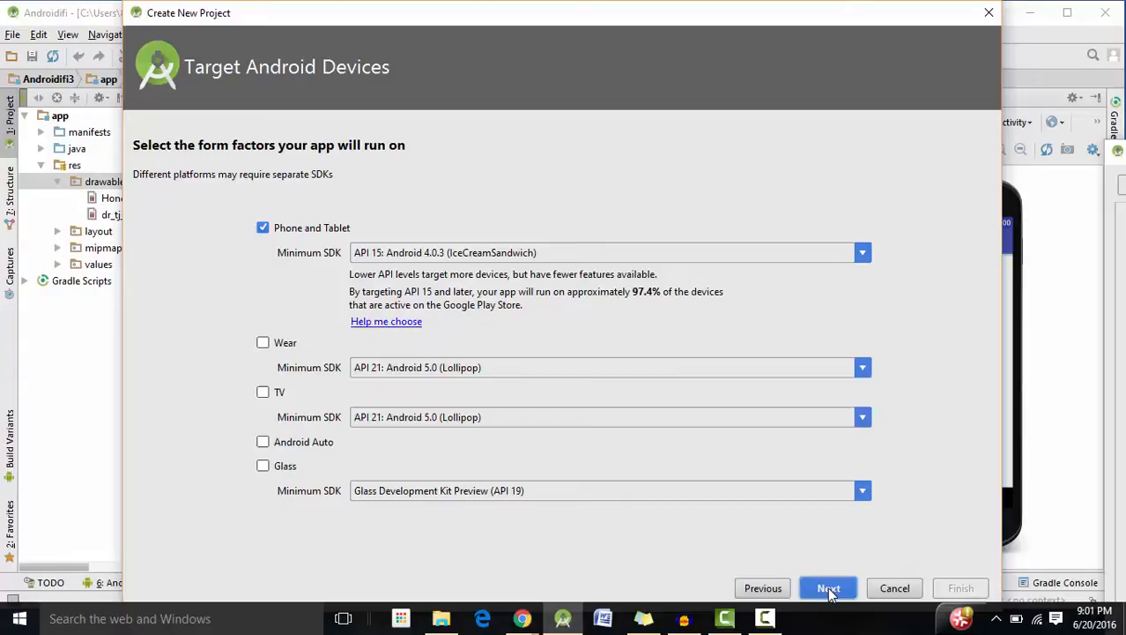
left_click(827, 589)
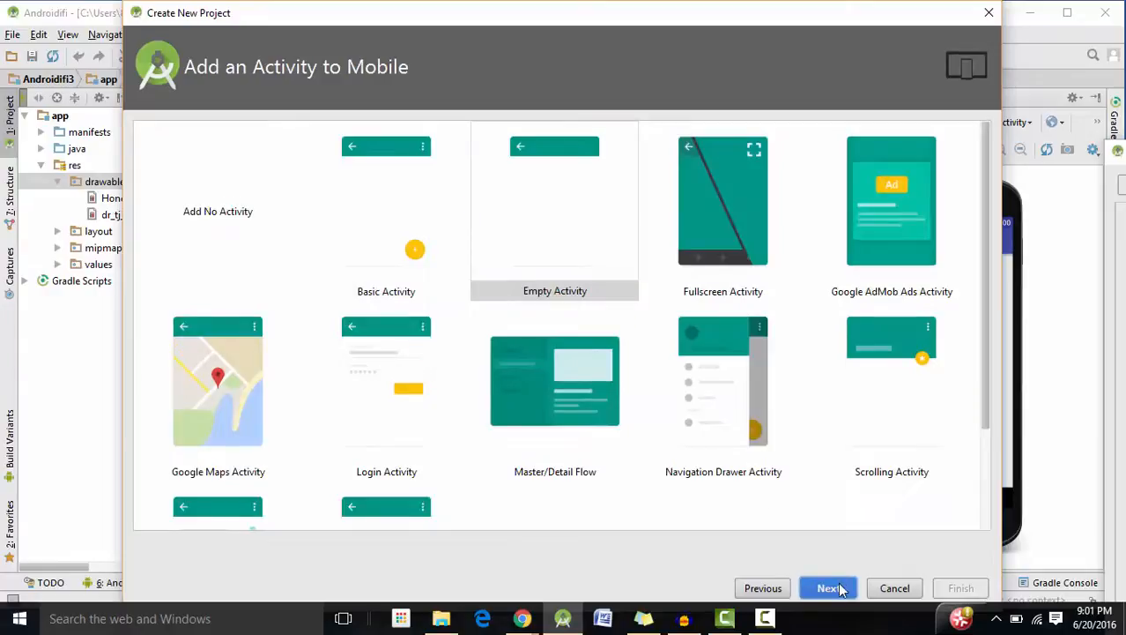
left_click(827, 588)
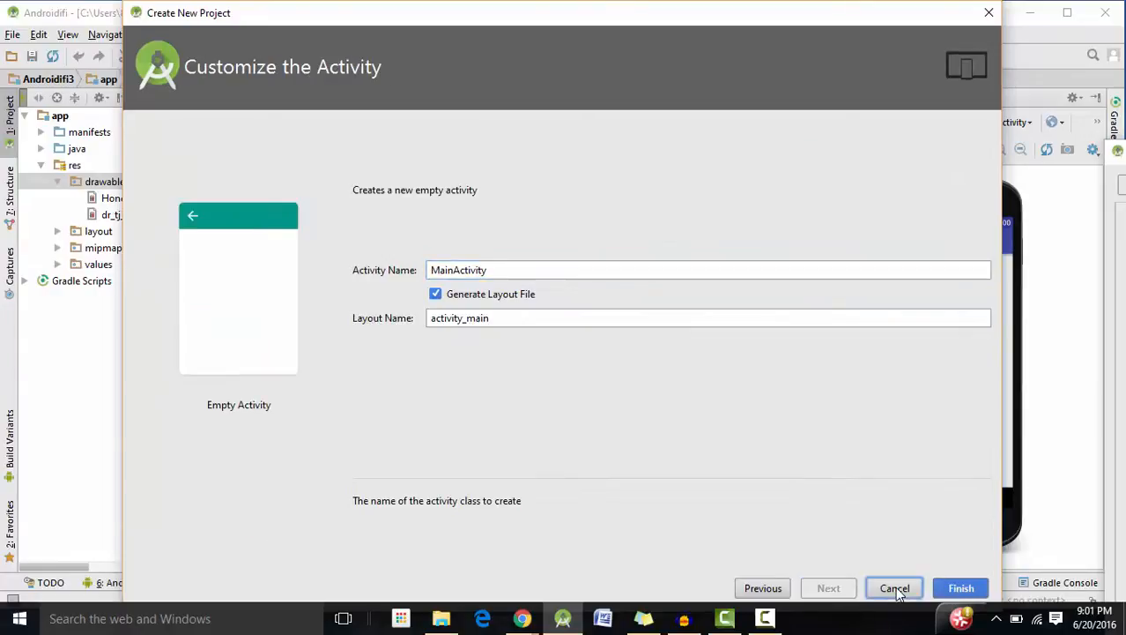
left_click(961, 589)
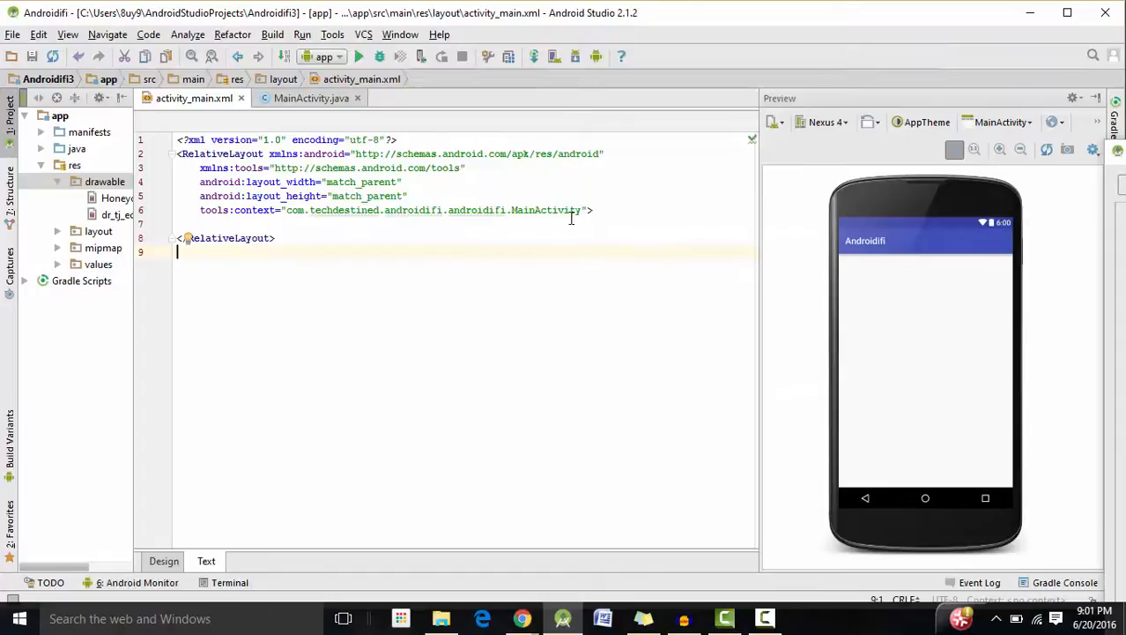
mouse_move(226, 226)
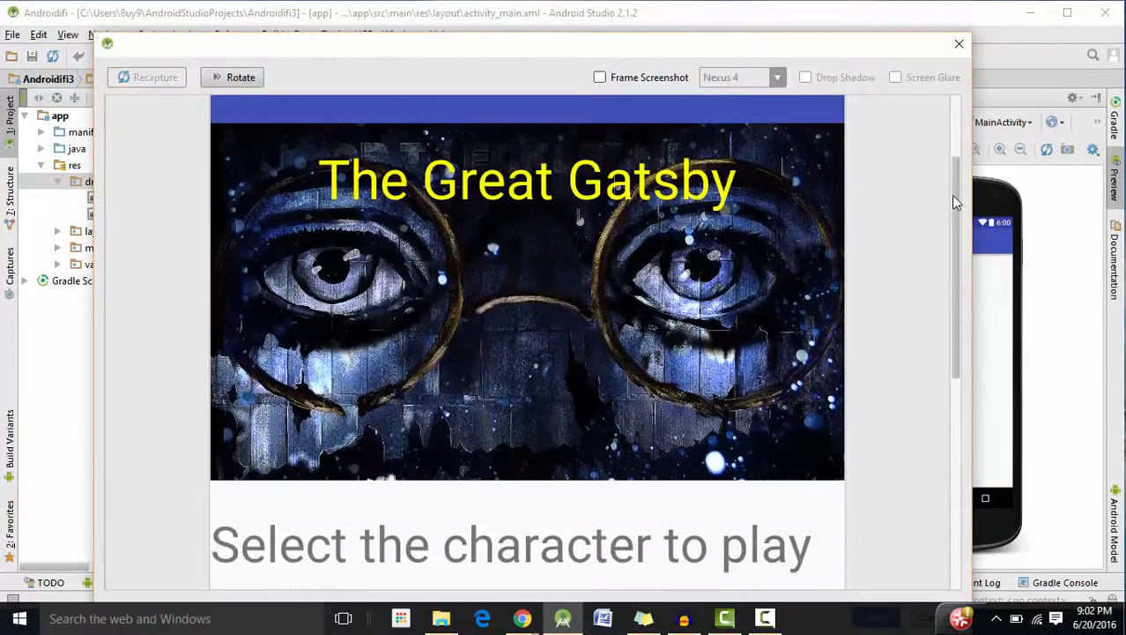
- Maximize Chrome and save the blue Eckleburg eyes image as a JPEG file
scroll("down", 3)
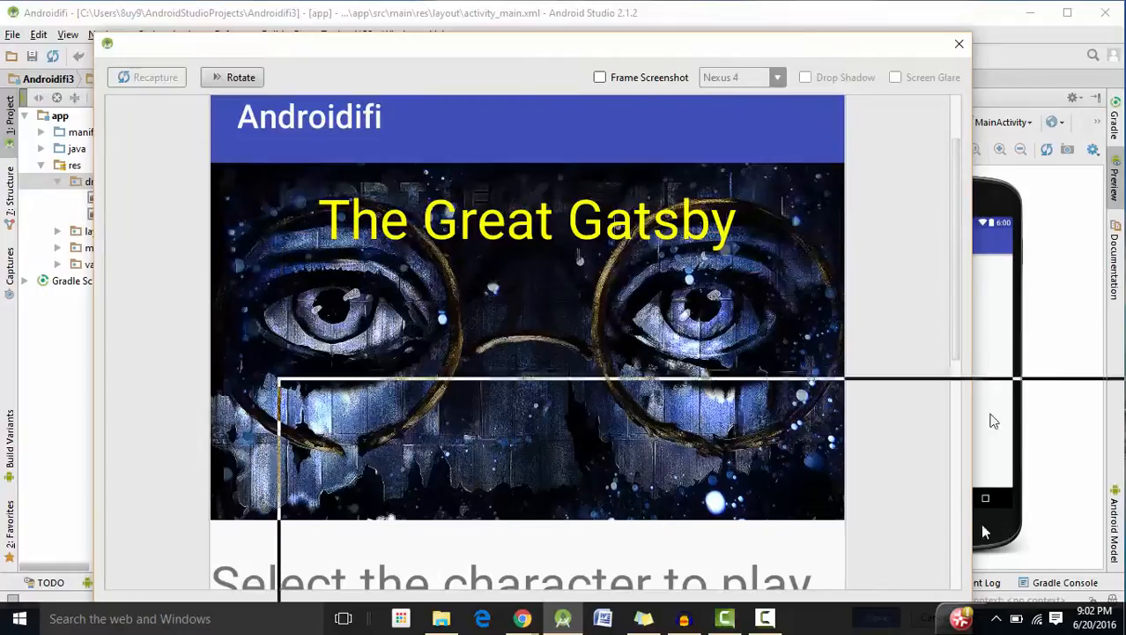
left_click(959, 42)
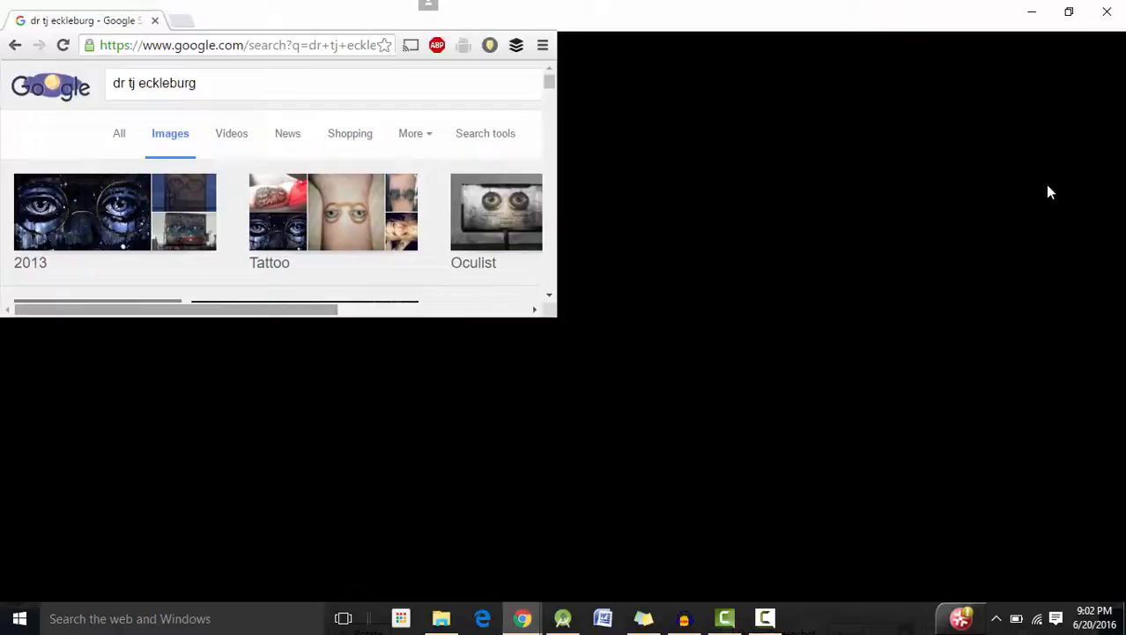
left_click(1069, 11)
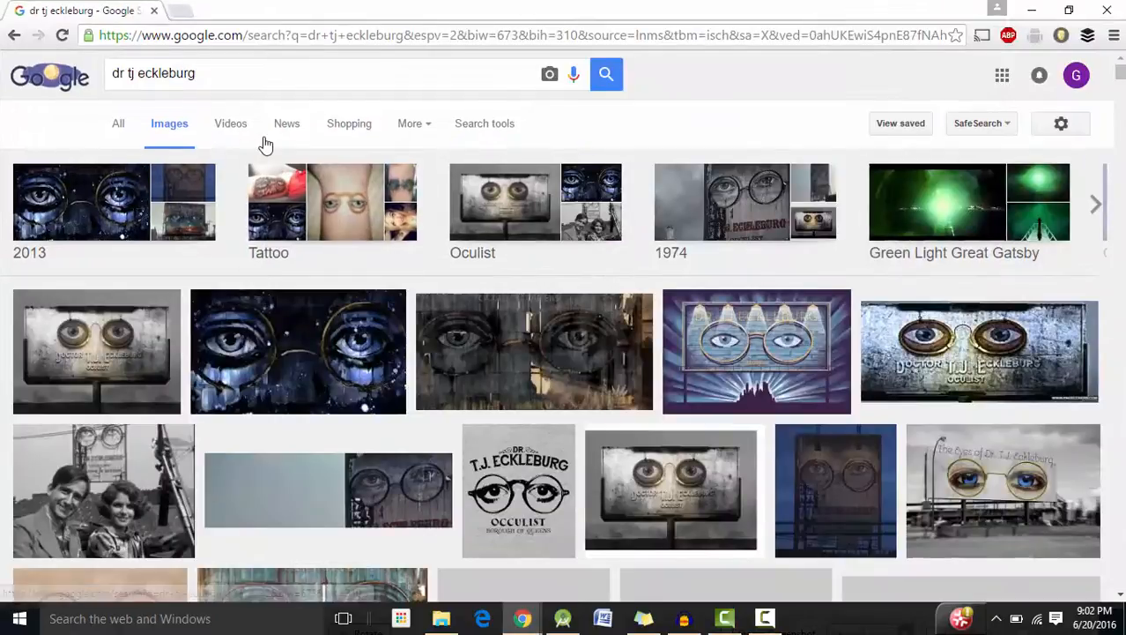
mouse_move(320, 351)
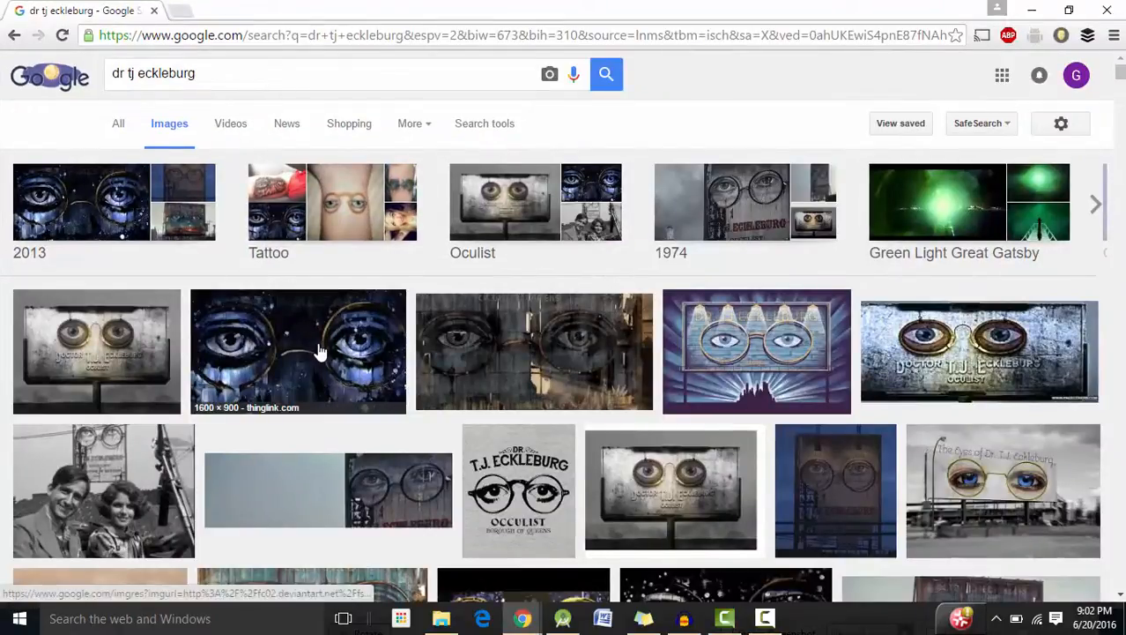
left_click(298, 351)
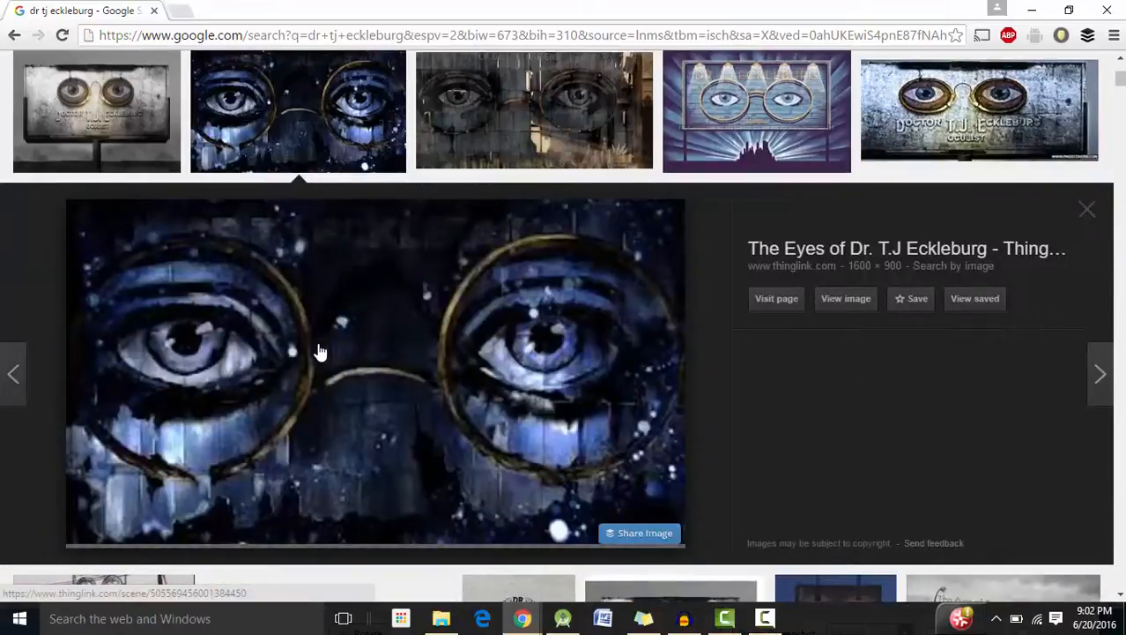
right_click(321, 353)
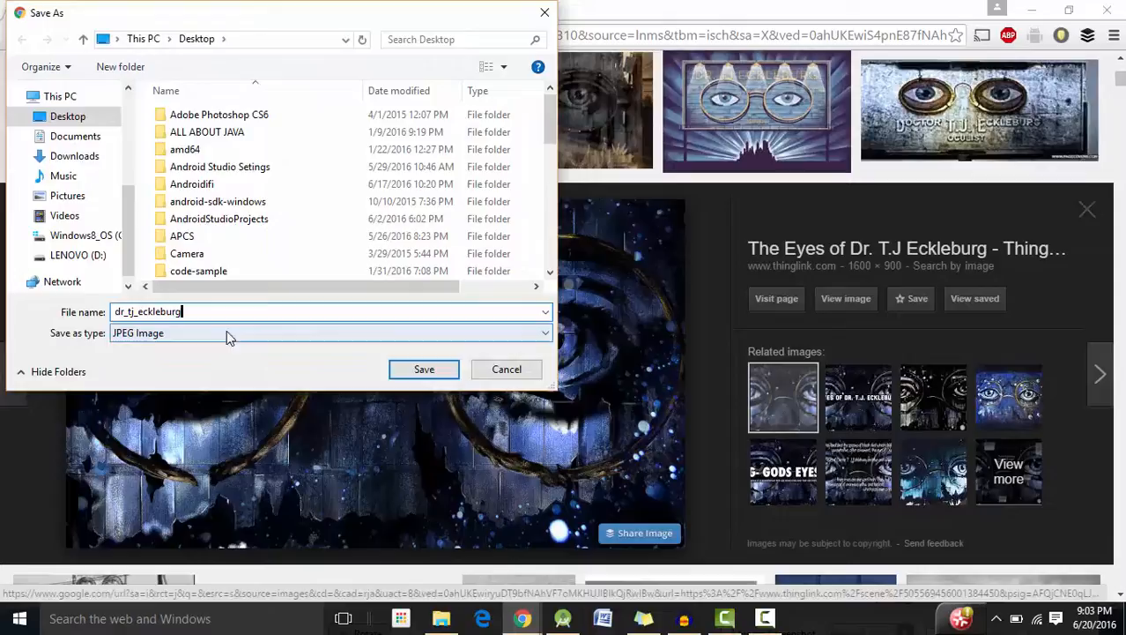
left_click(423, 368)
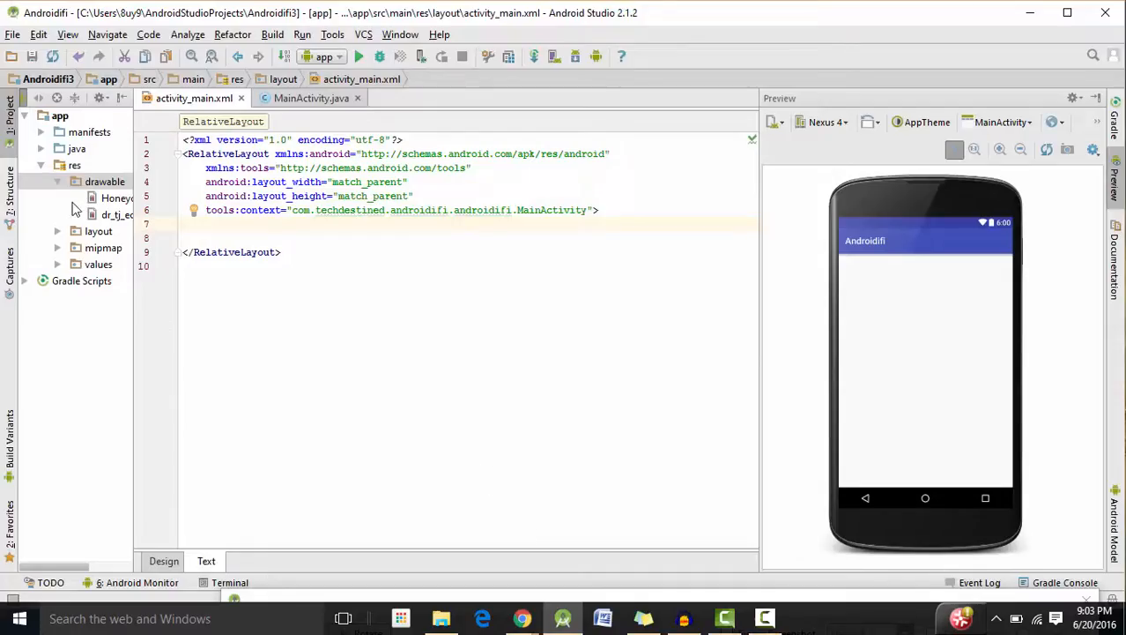
- Expand app > res in the Project panel and bring up actions for the drawable folder
left_click(60, 116)
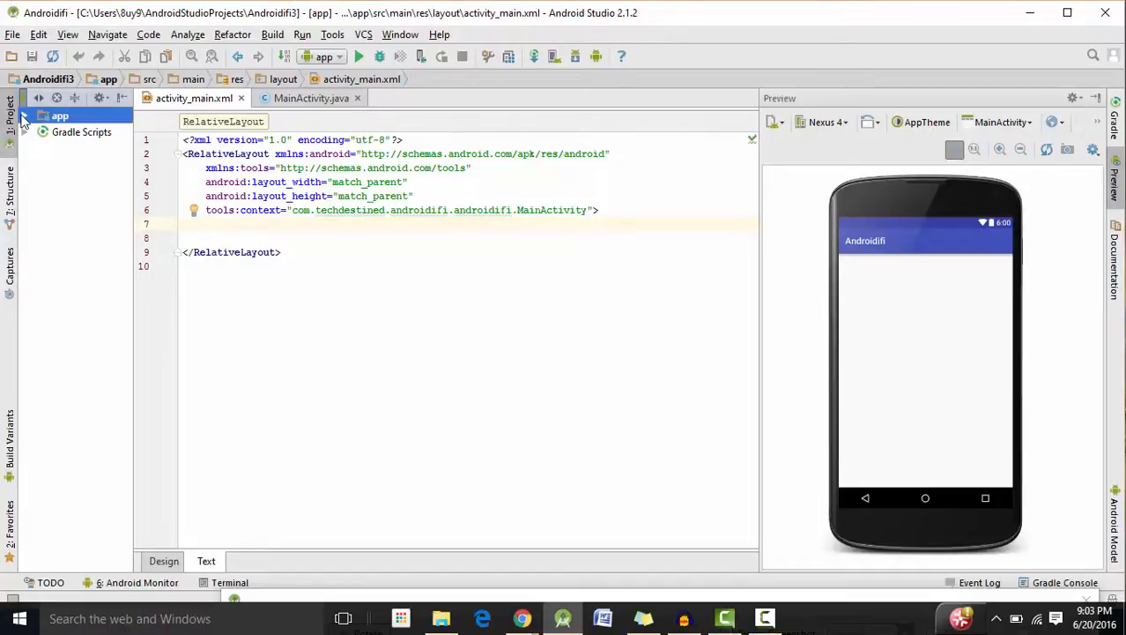
left_click(59, 116)
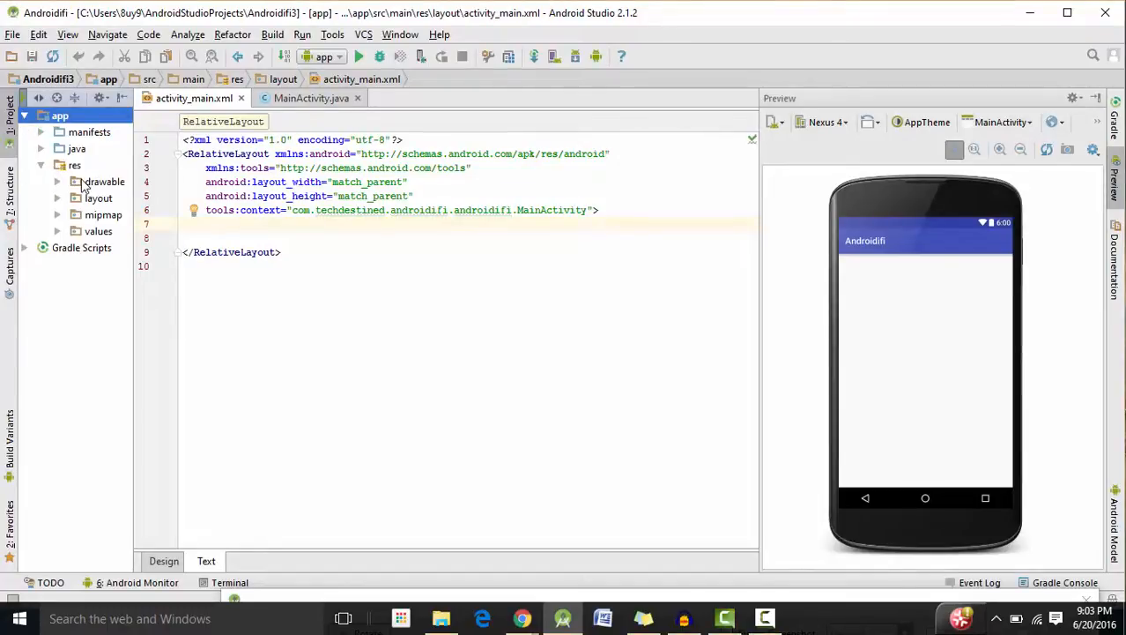
mouse_move(62, 212)
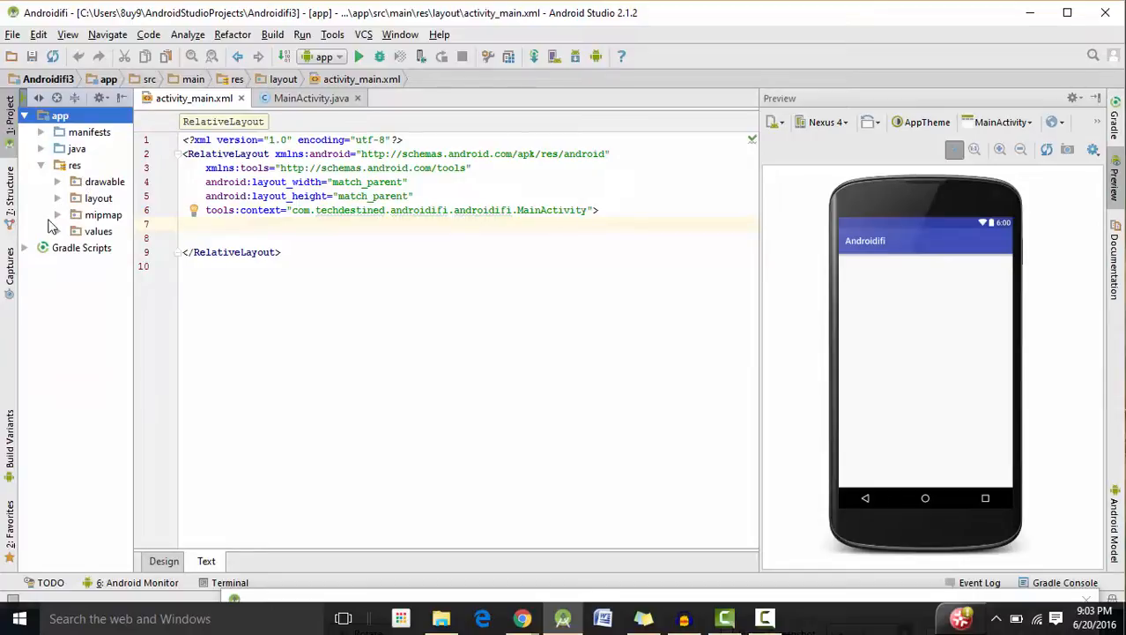
left_click(56, 197)
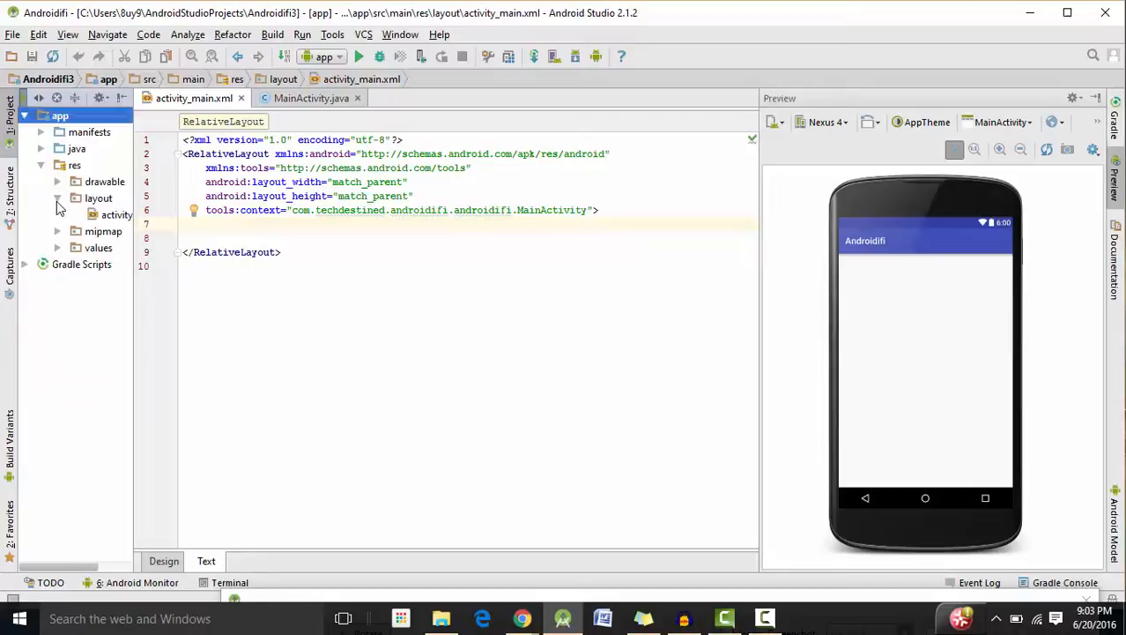
left_click(105, 180)
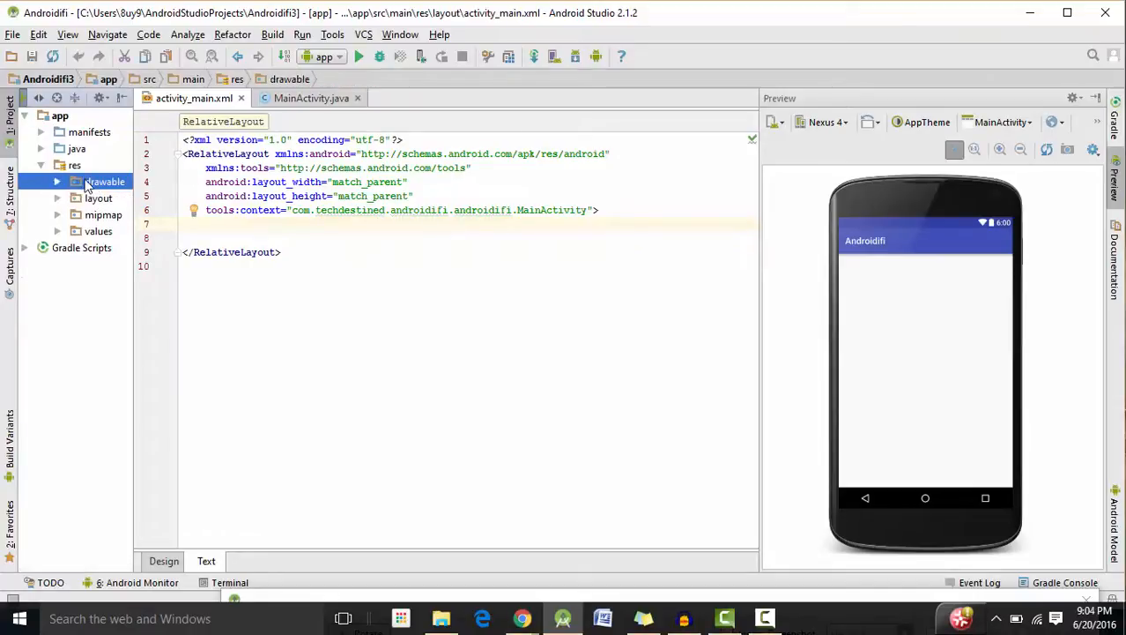
right_click(106, 180)
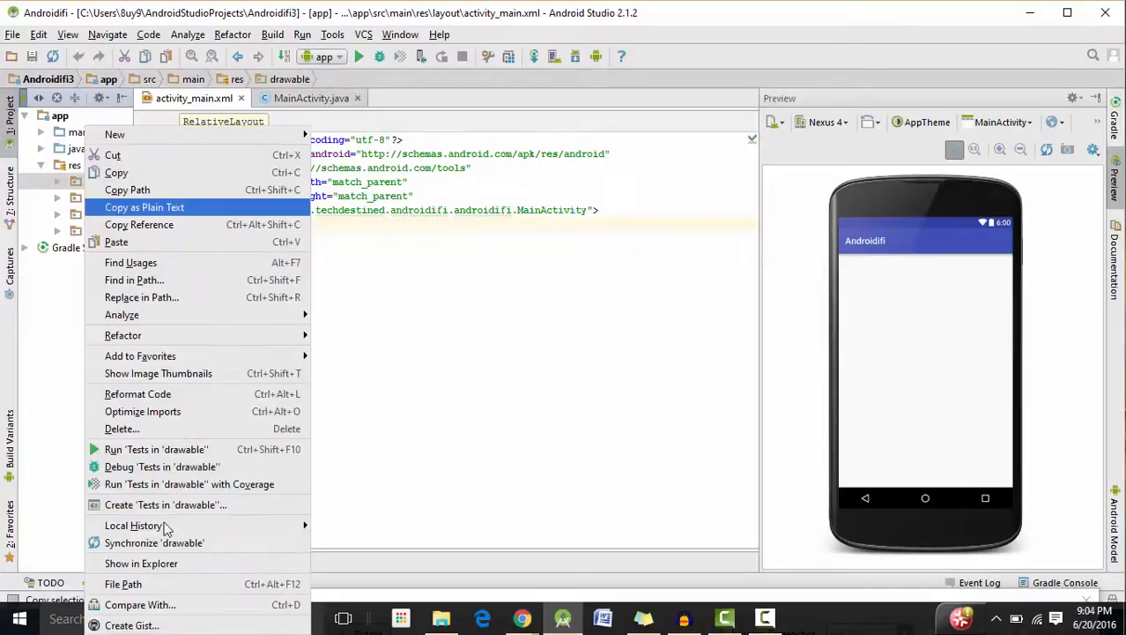
mouse_move(141, 564)
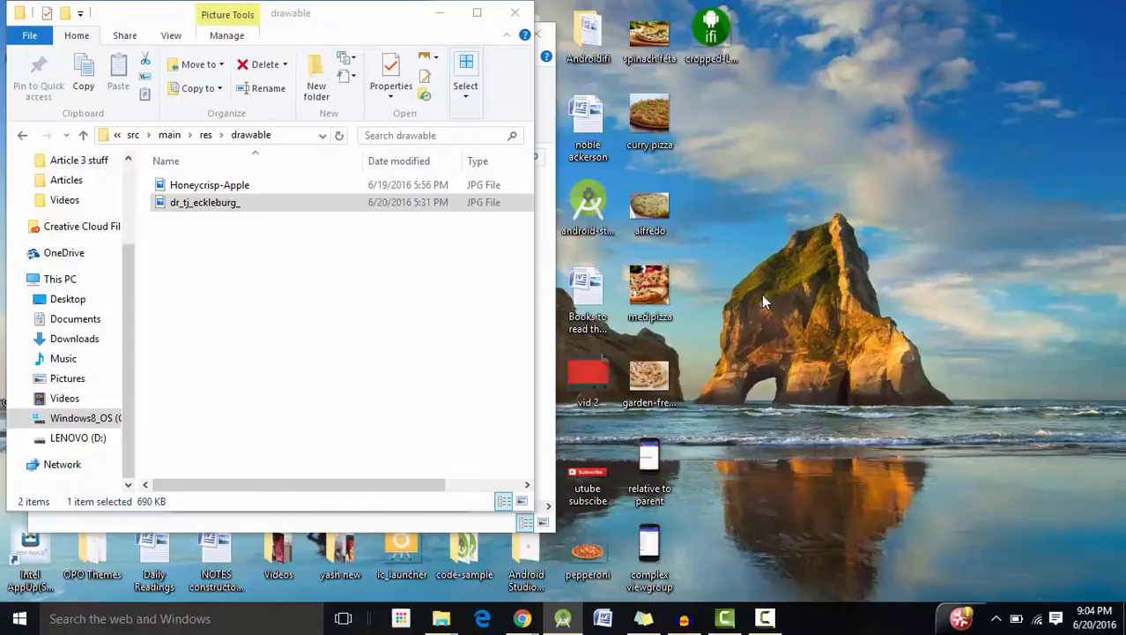
mouse_move(762, 226)
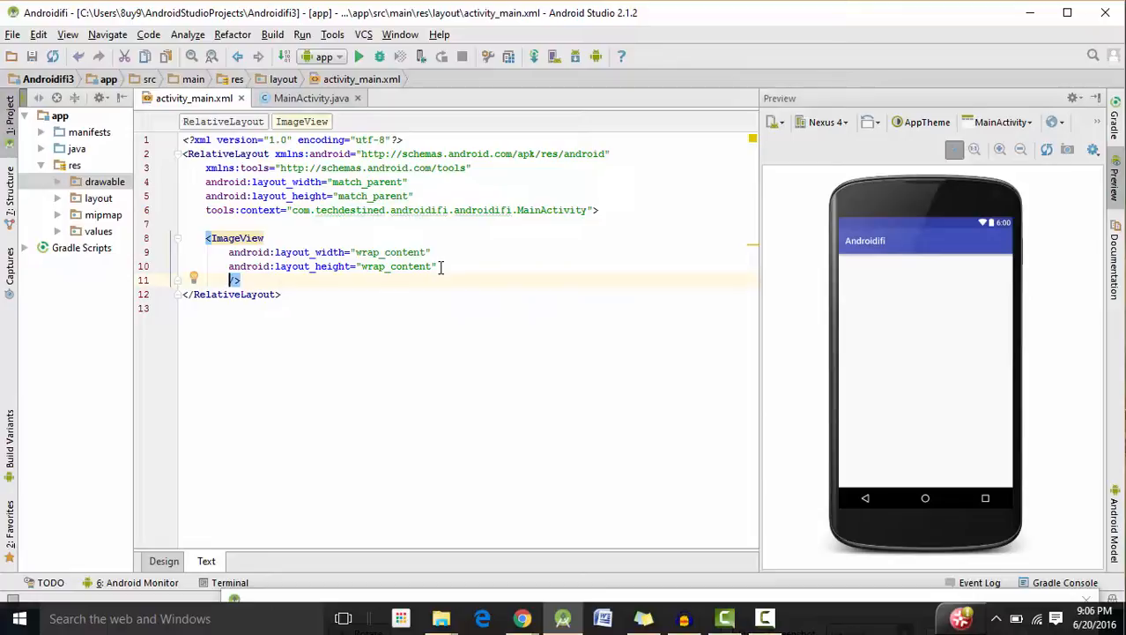
type("android:src=\"")
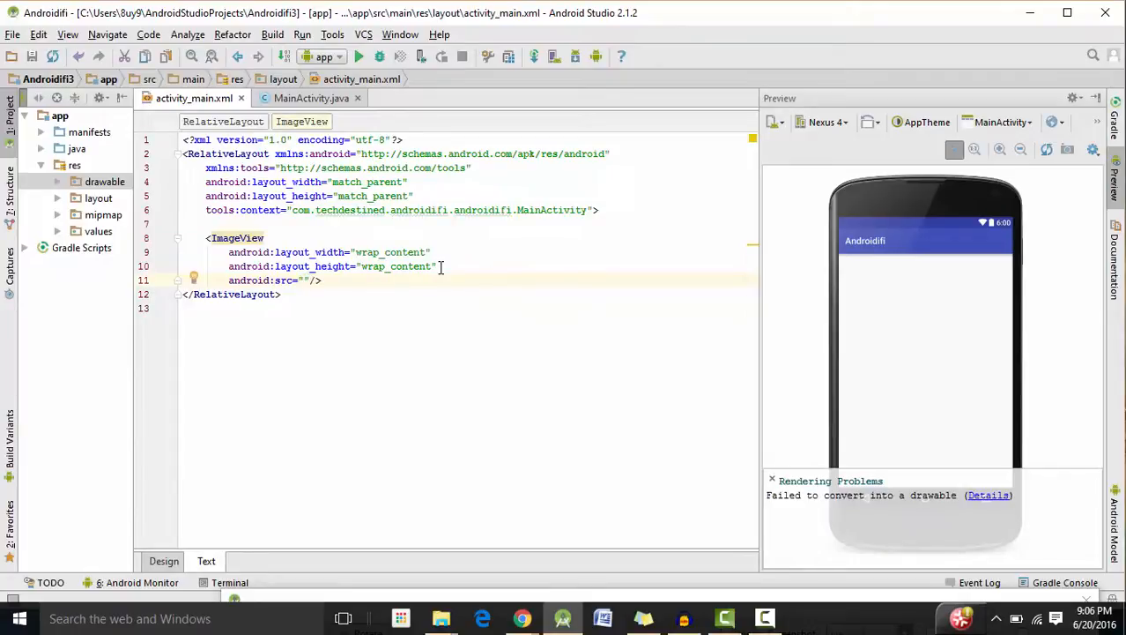
type("@drawable/")
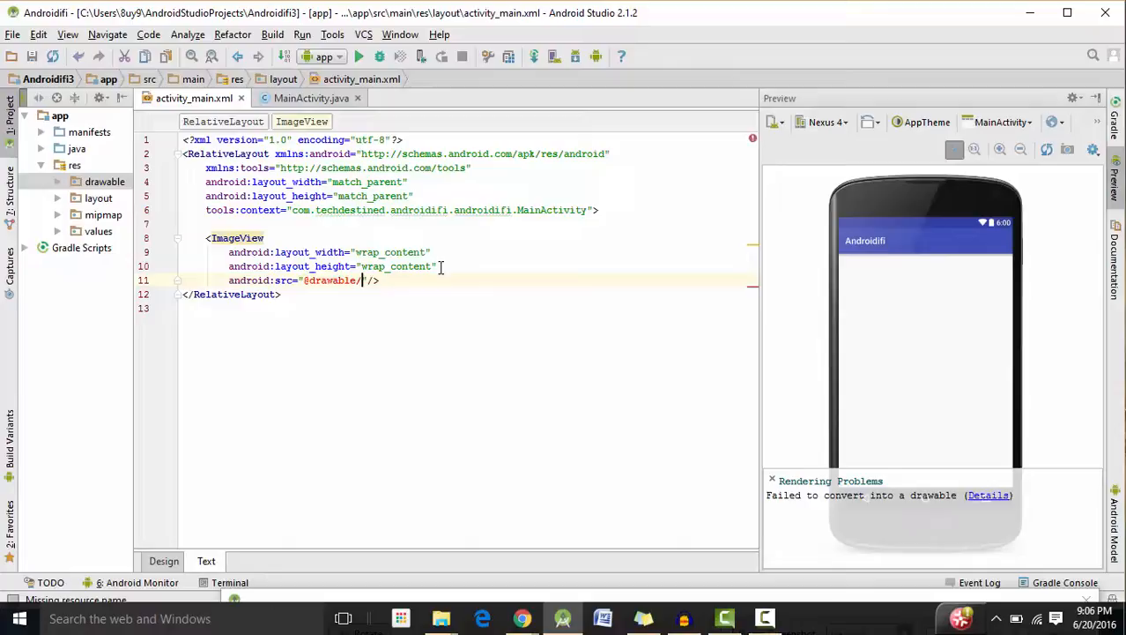
type("dr_tj_eckleburg_")
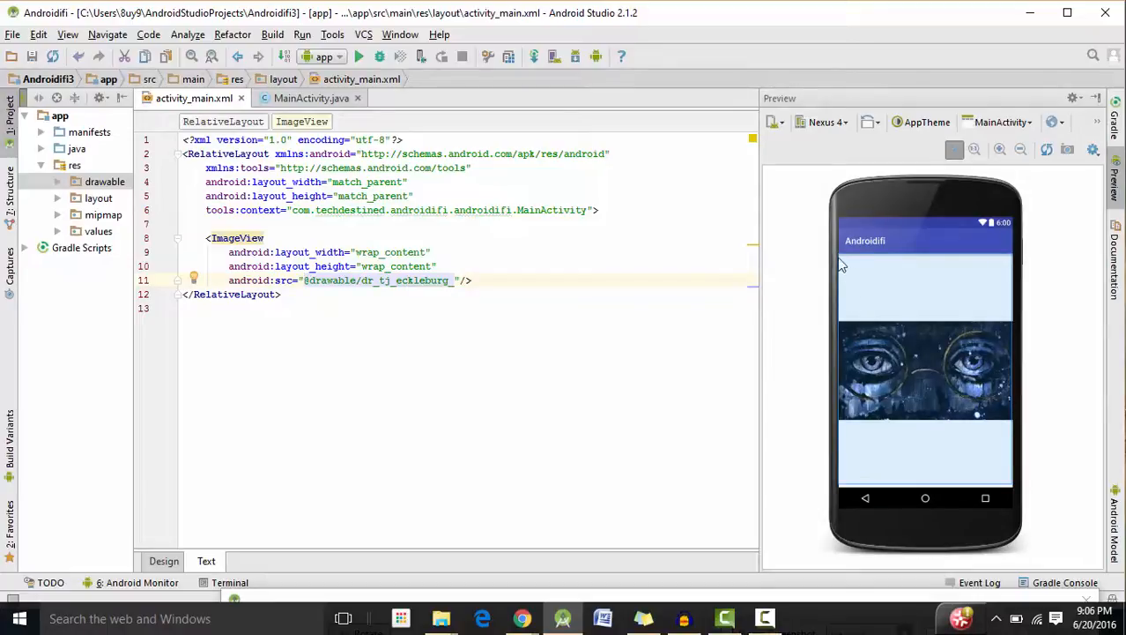
type("android:scaleType=\"fitStart\"/>")
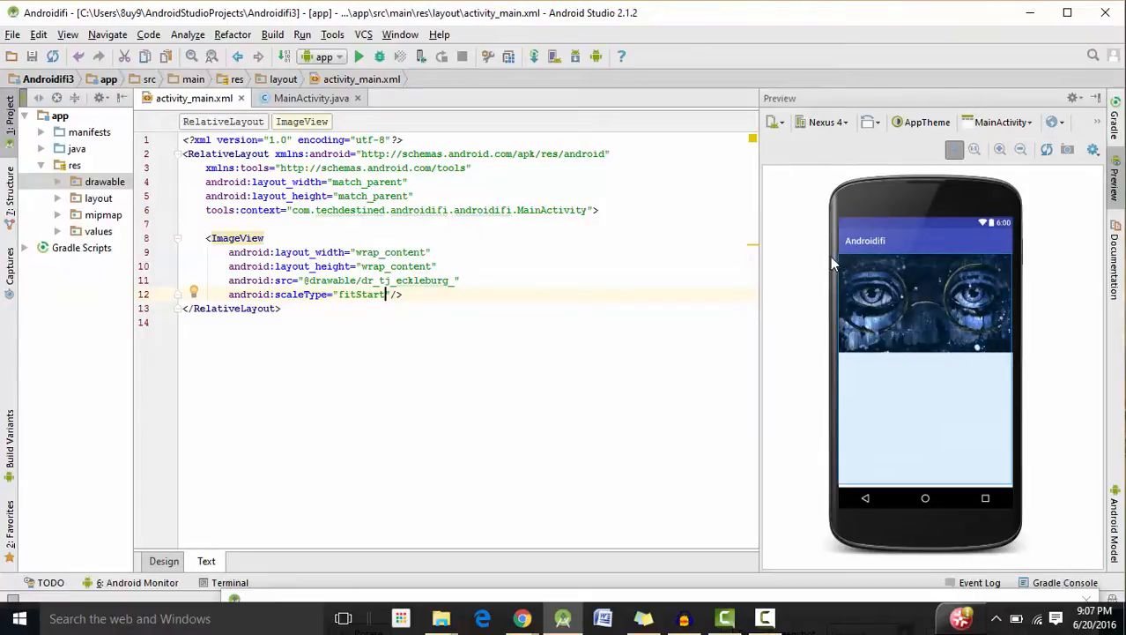
type("<TextView")
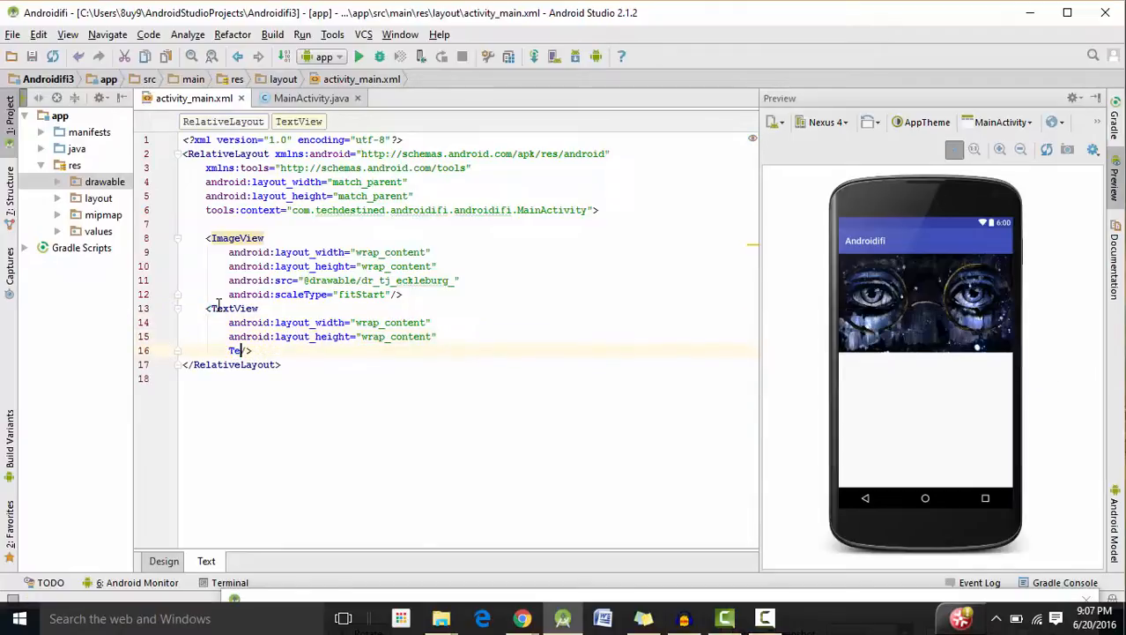
- Give the TextView text "The Great Gatsby", a textColor and textSize 33sp
type("android:text=\"The Freat Gatsby\"")
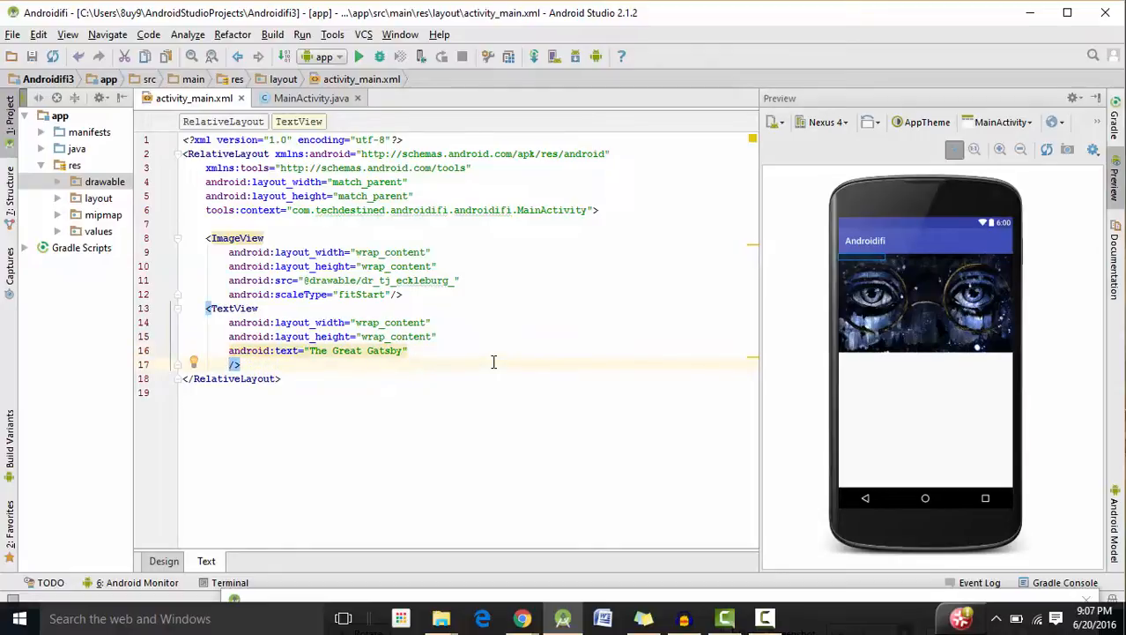
type("android:textColor=\"#FFF0\"")
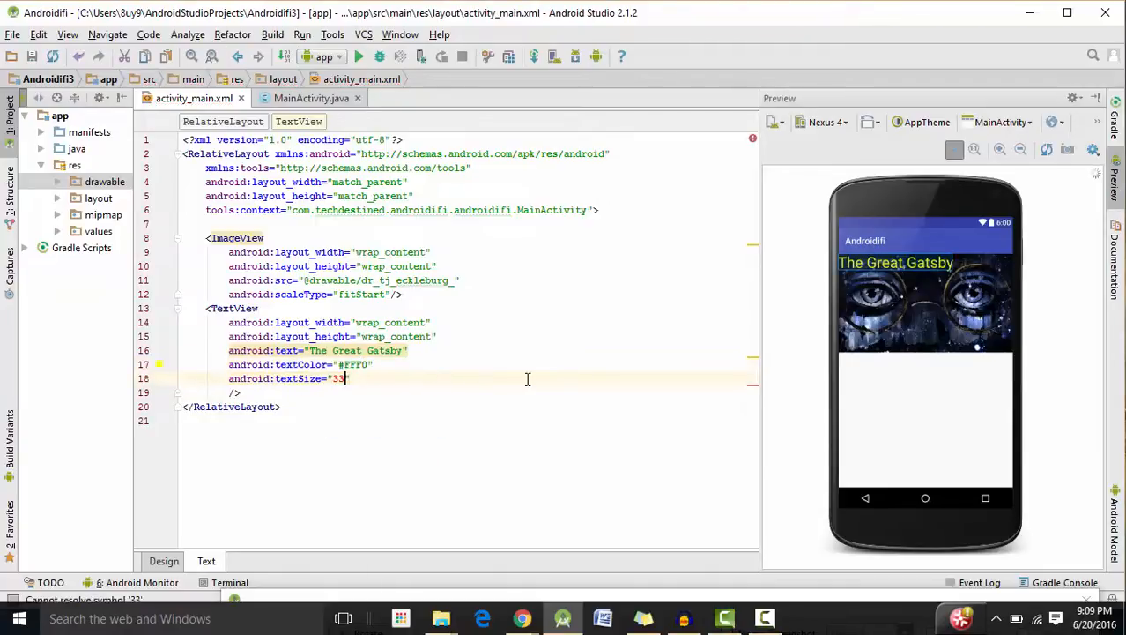
type("sp")
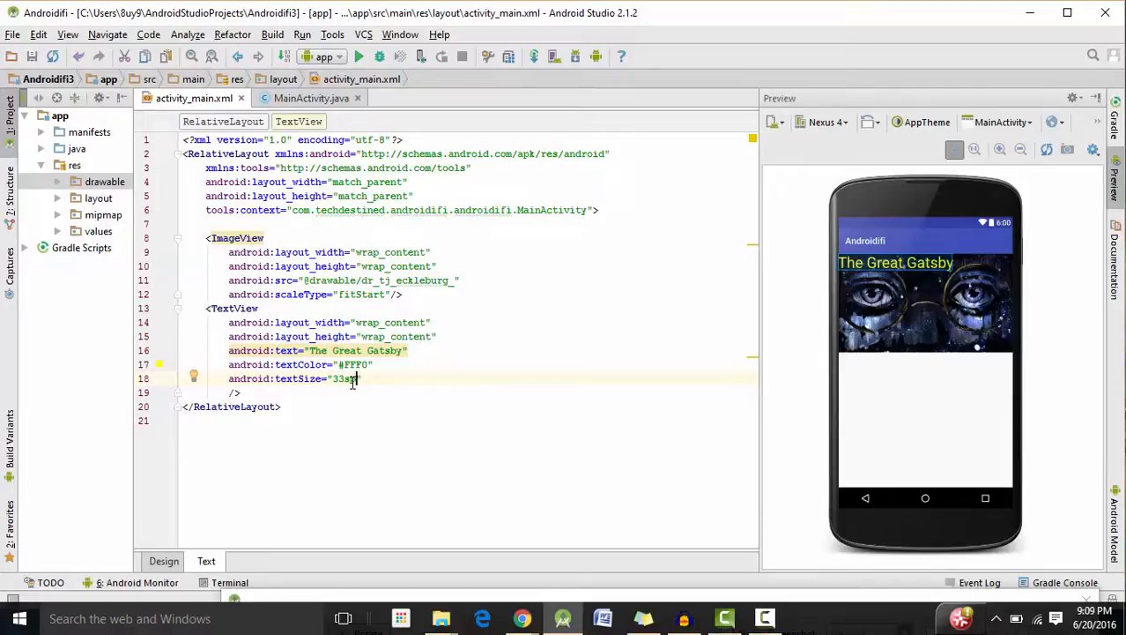
- Centre the title with layout_centerHorizontal="true" and begin a LinearLayout below it
double_click(339, 377)
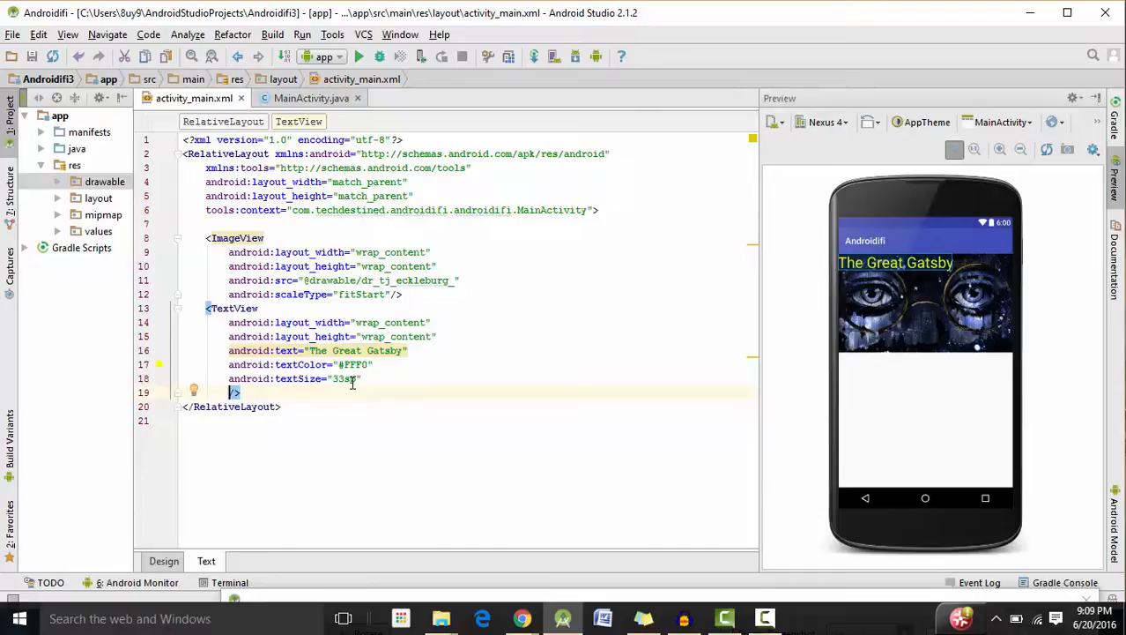
type("center")
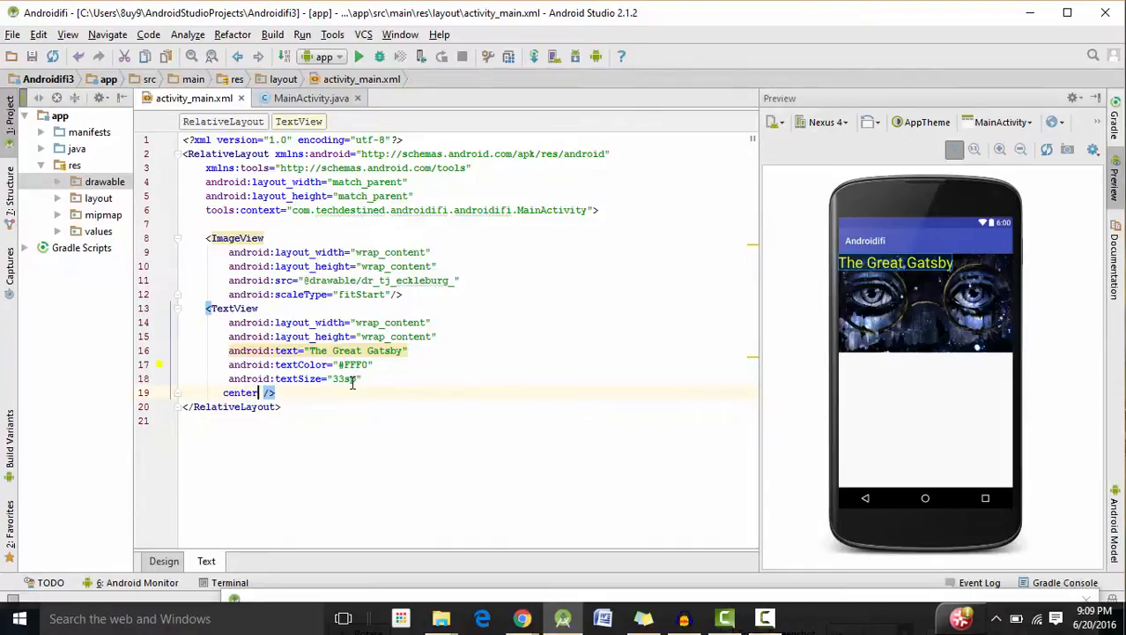
type("android:layout_centerHorizontal=\"true\"")
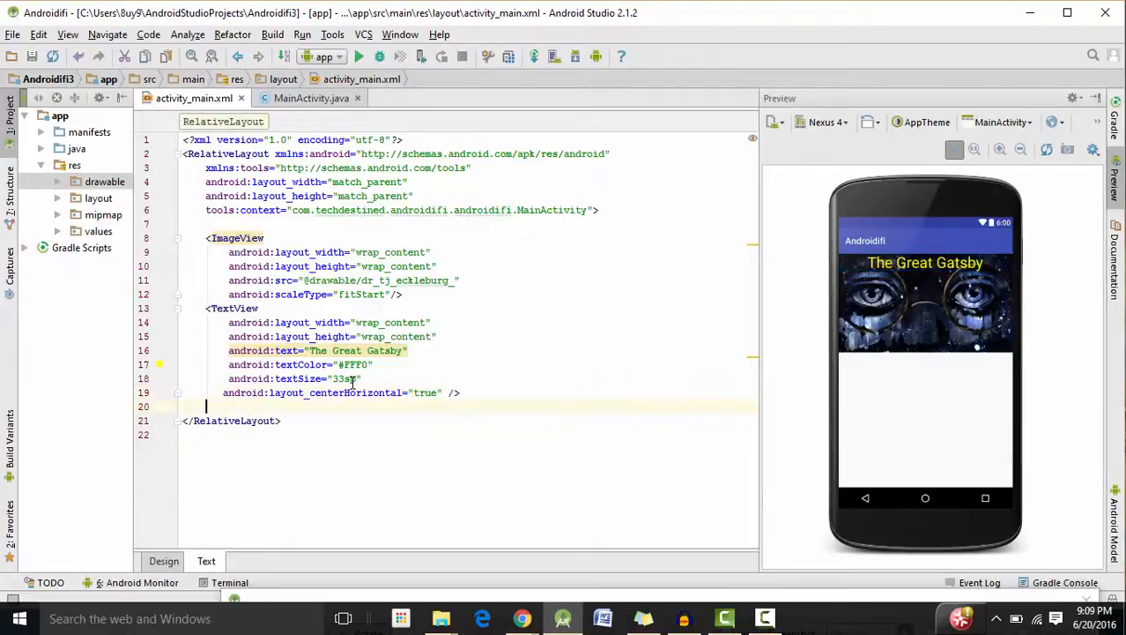
type("<")
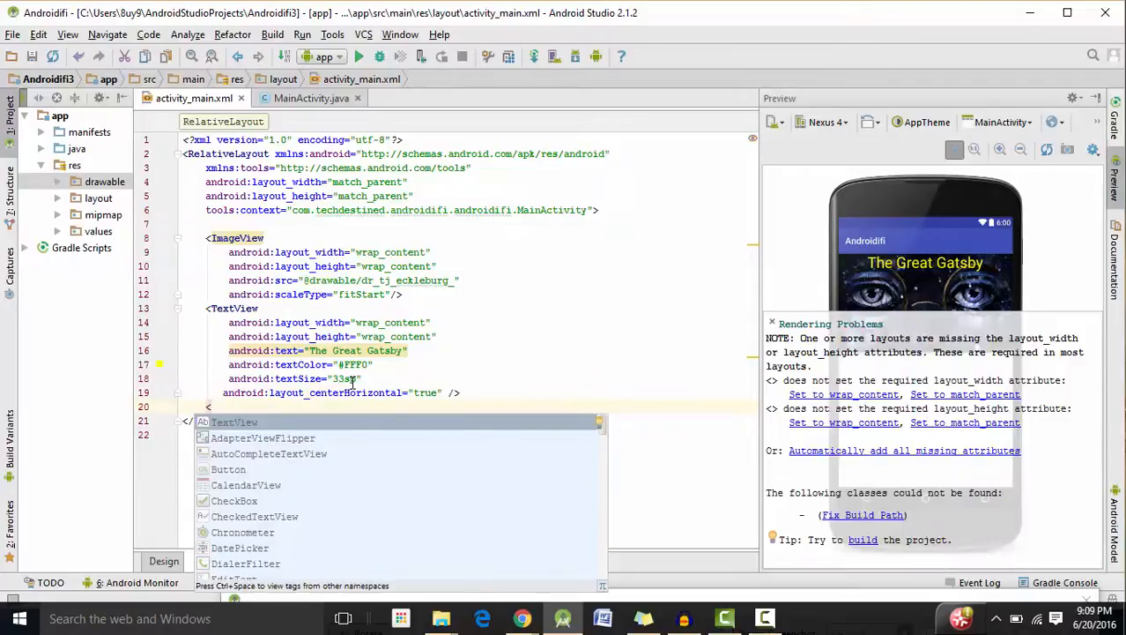
type("LinearLayout")
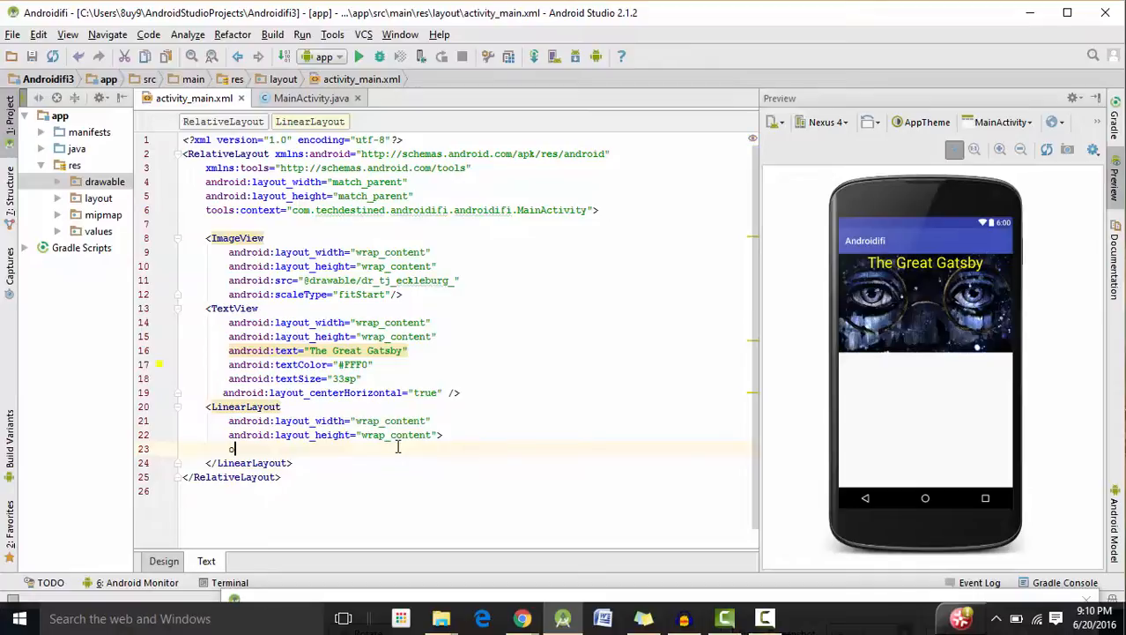
- Copy the title TextView and change its text to "Select the character to play" in black
type("rie")
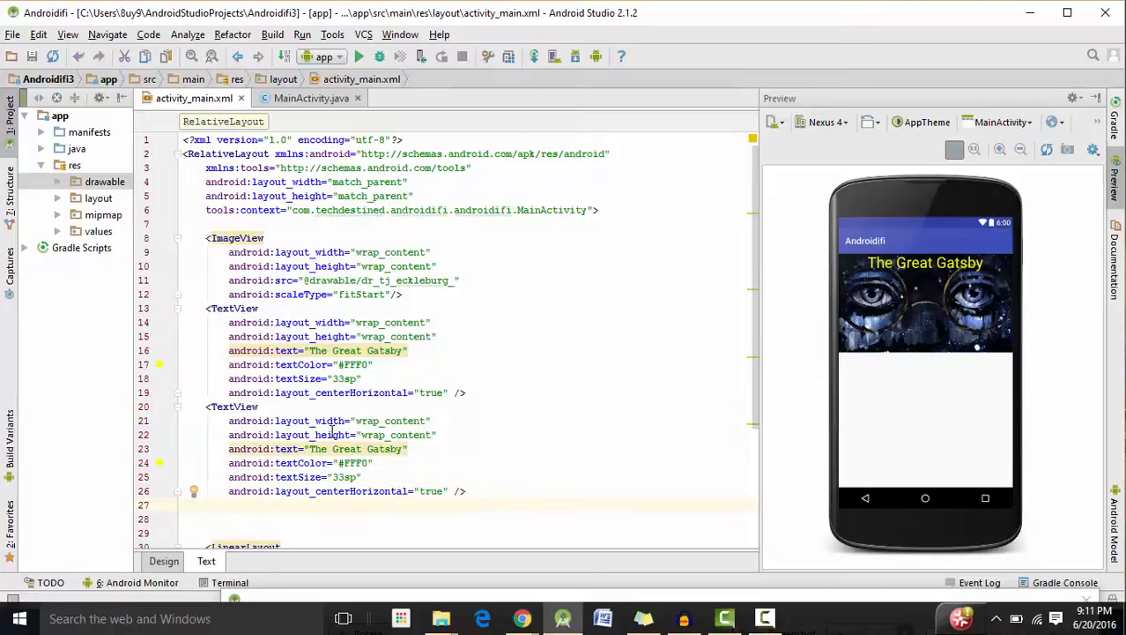
mouse_move(362, 449)
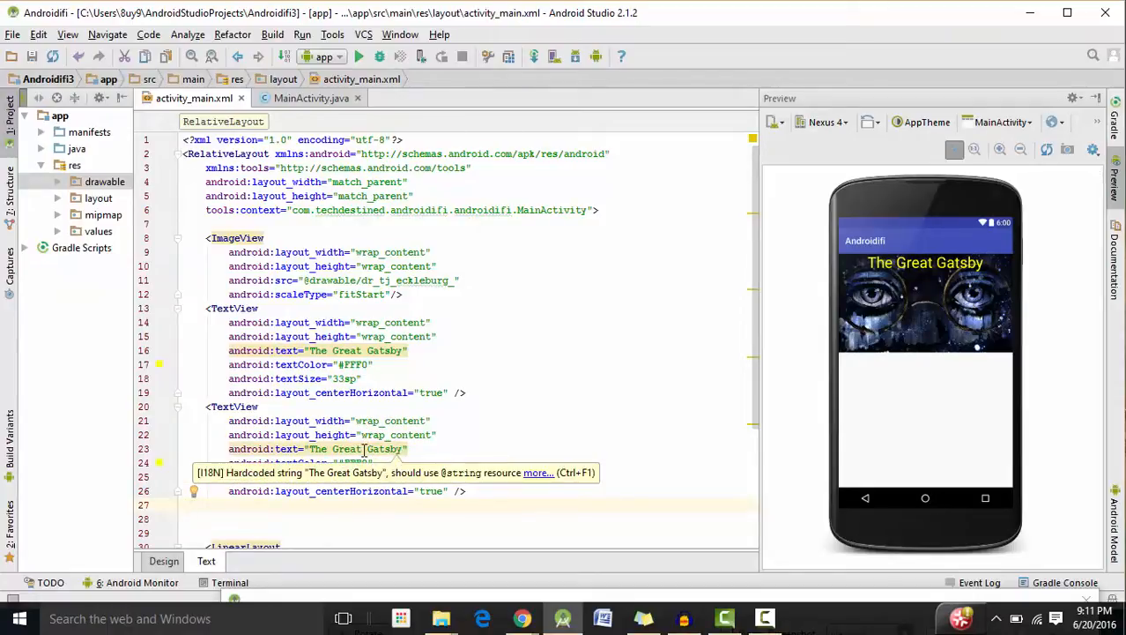
left_click(356, 449)
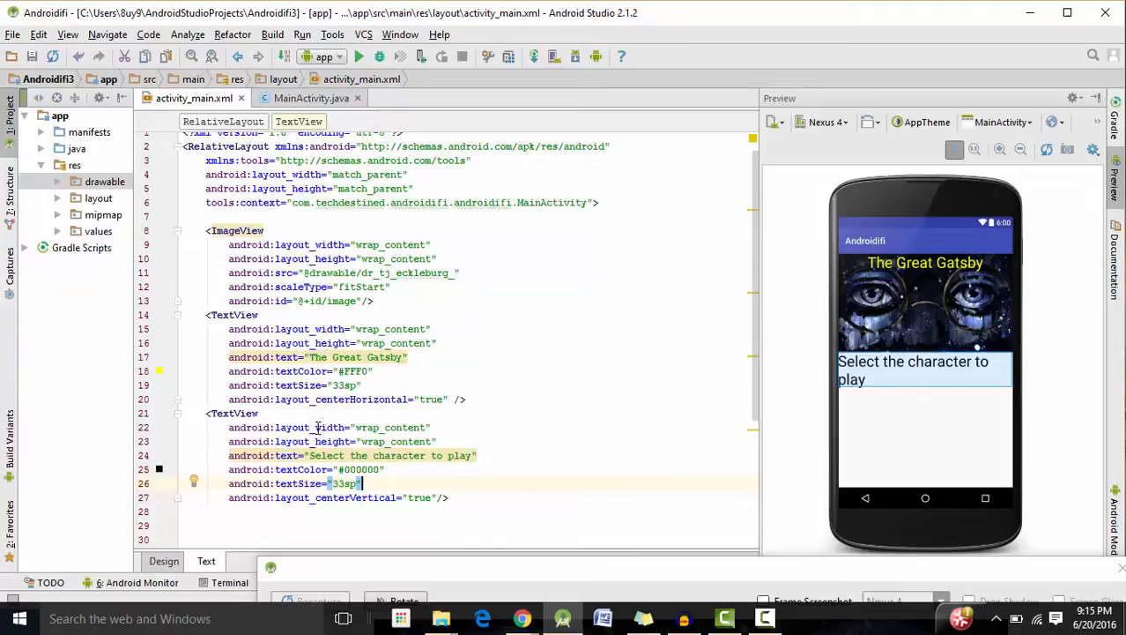
double_click(364, 427)
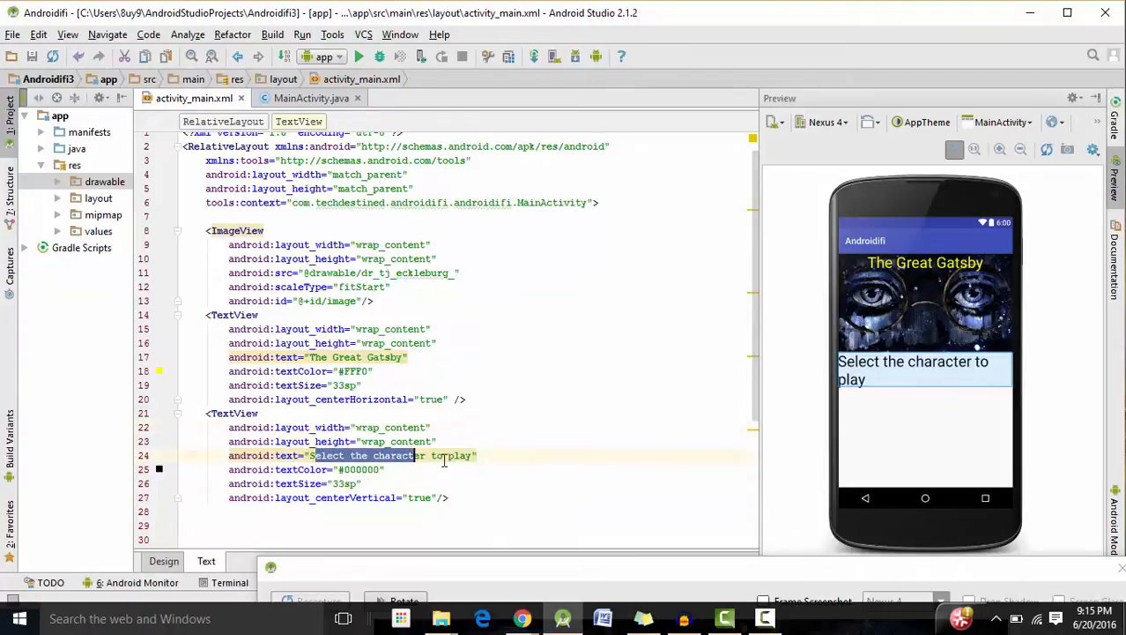
left_click(353, 483)
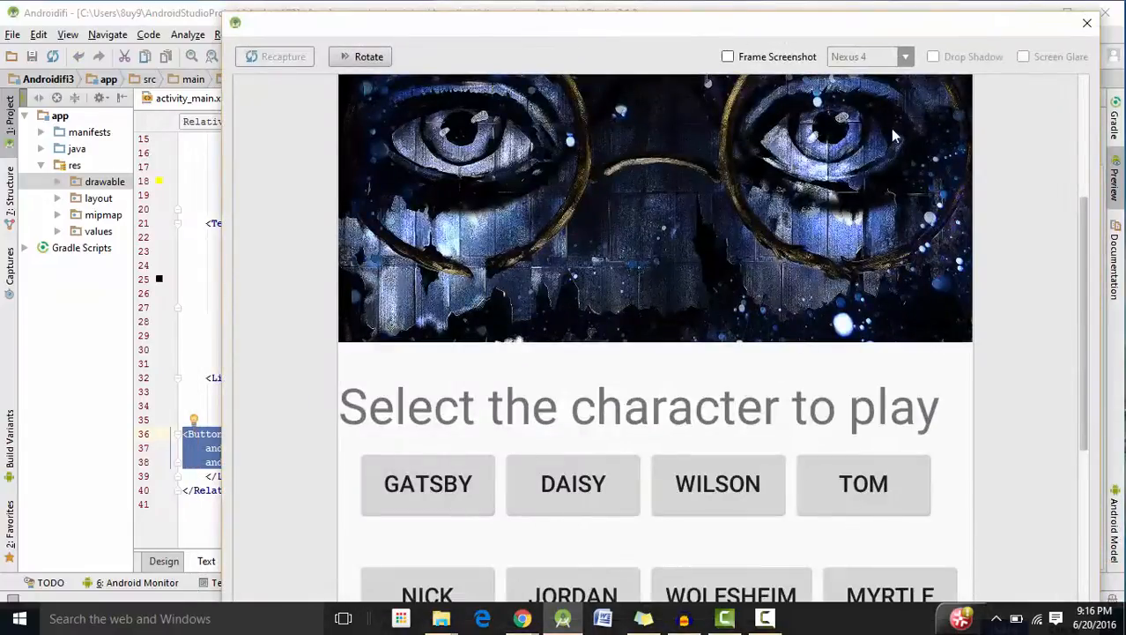
- Check both button rows in the enlarged preview and close it
scroll("down", 3)
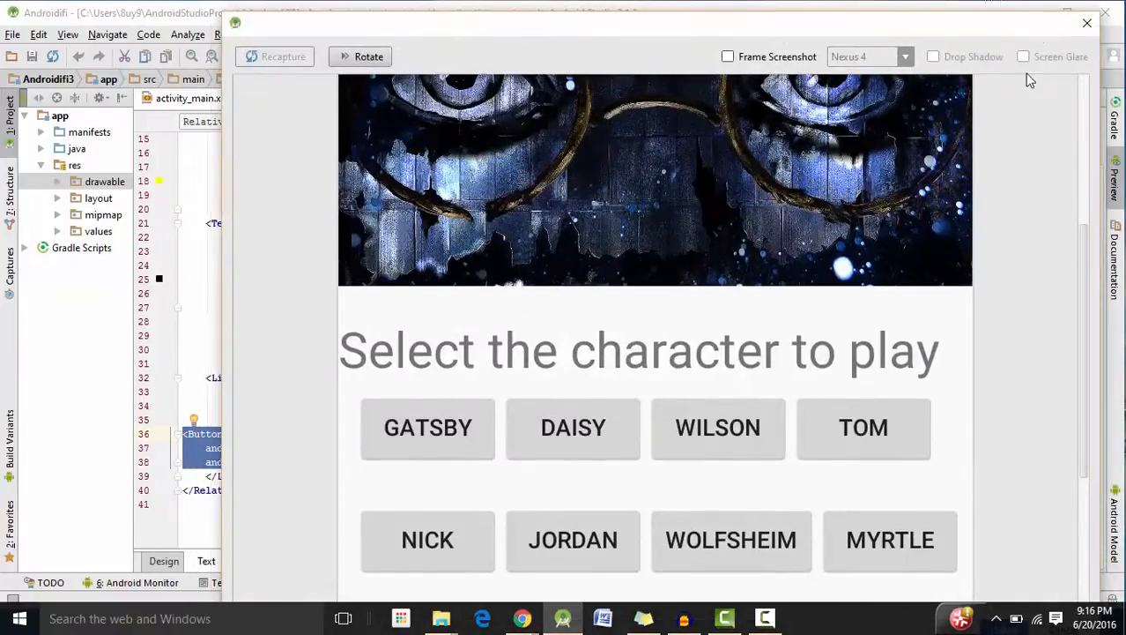
left_click(1088, 23)
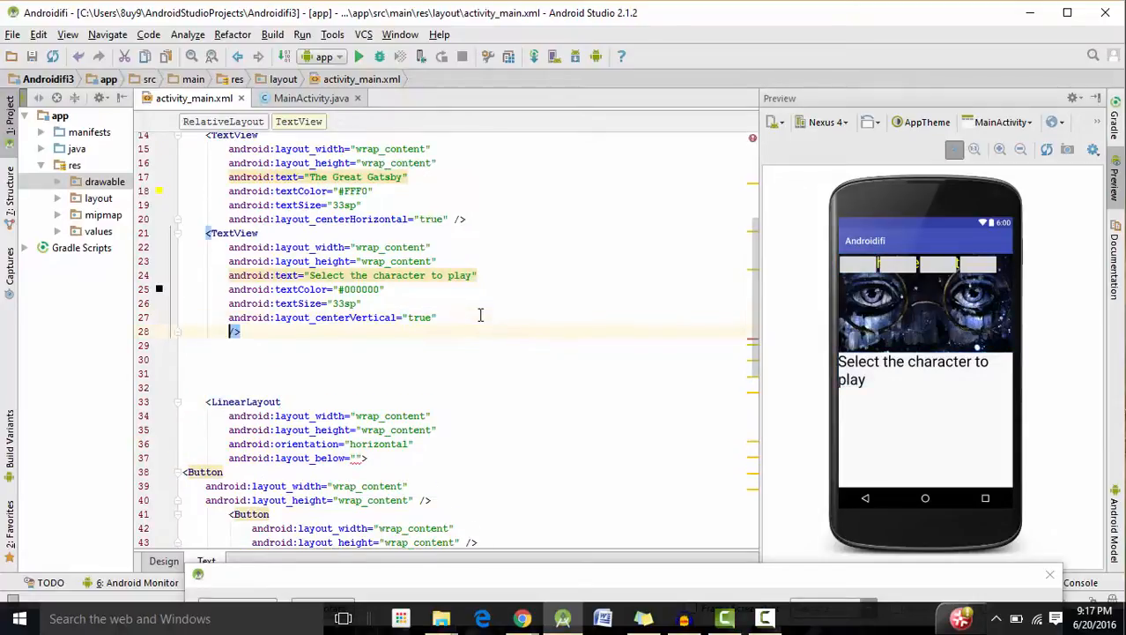
- Give the prompt id @+id/text, the first row id @+id/first below text, the second row below first
type("android:id=\"@+id/\"")
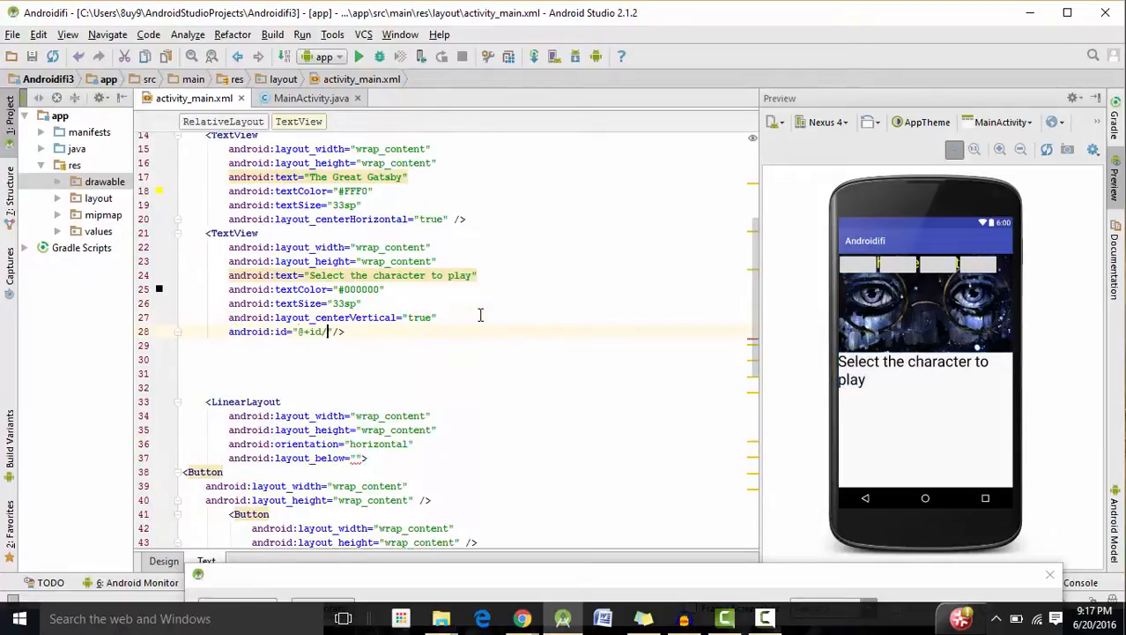
type("text")
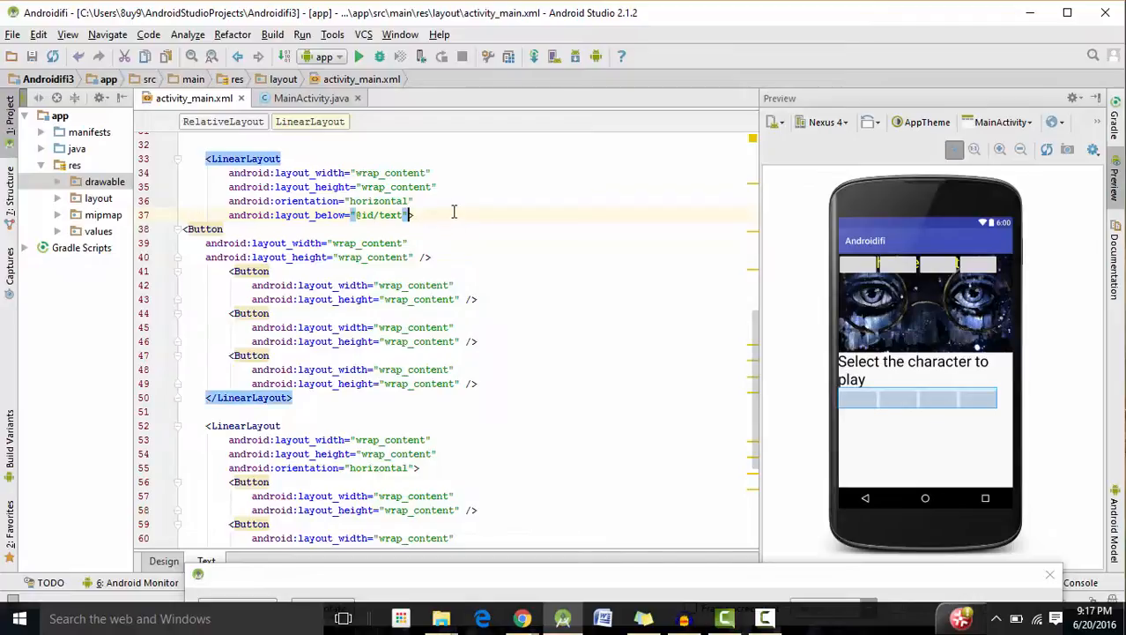
type("id:id=\"@+id/\">")
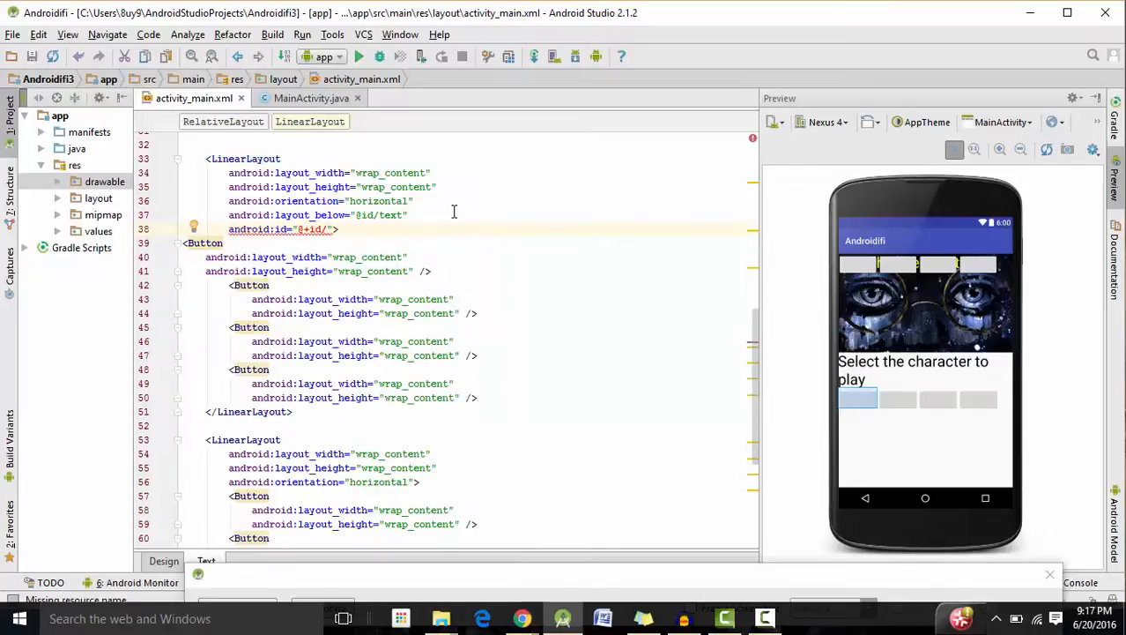
type("first")
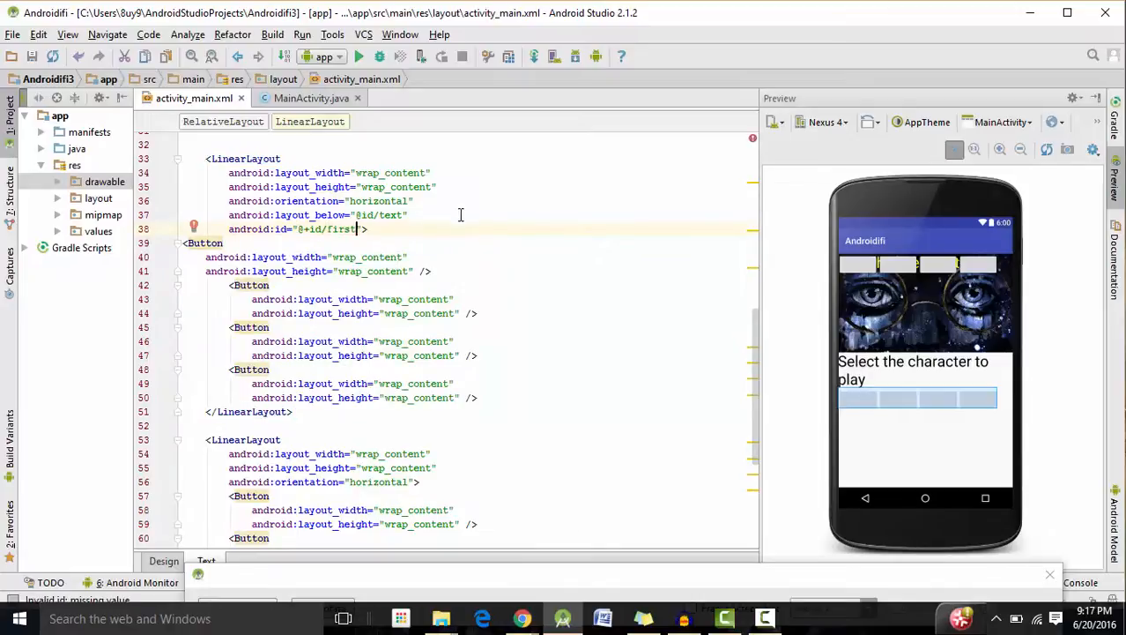
scroll("down", 3)
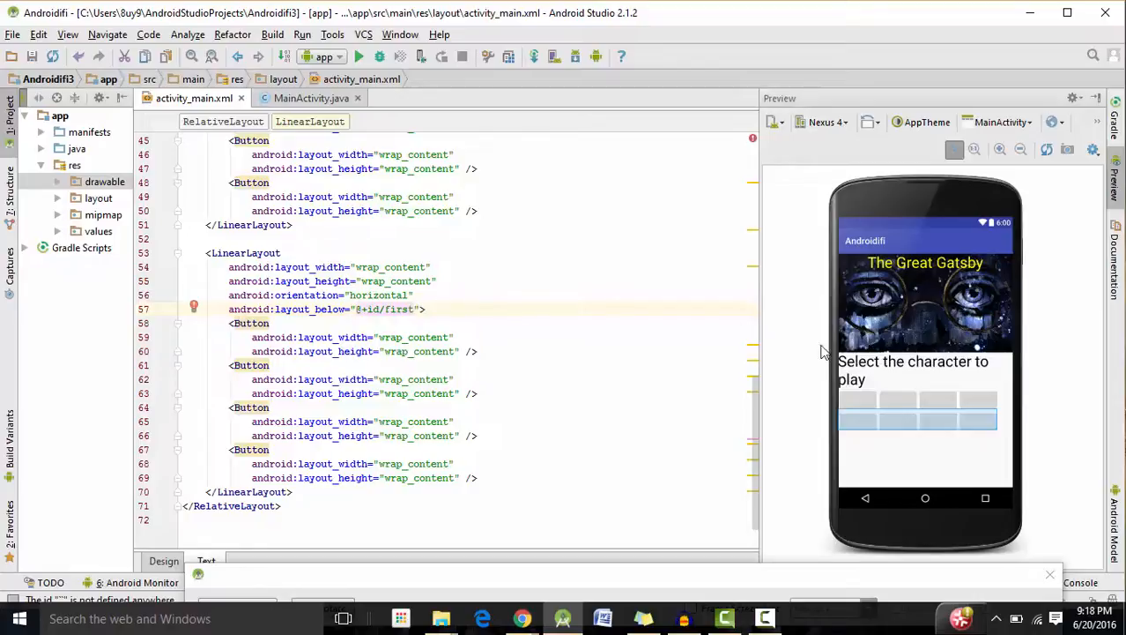
mouse_move(761, 413)
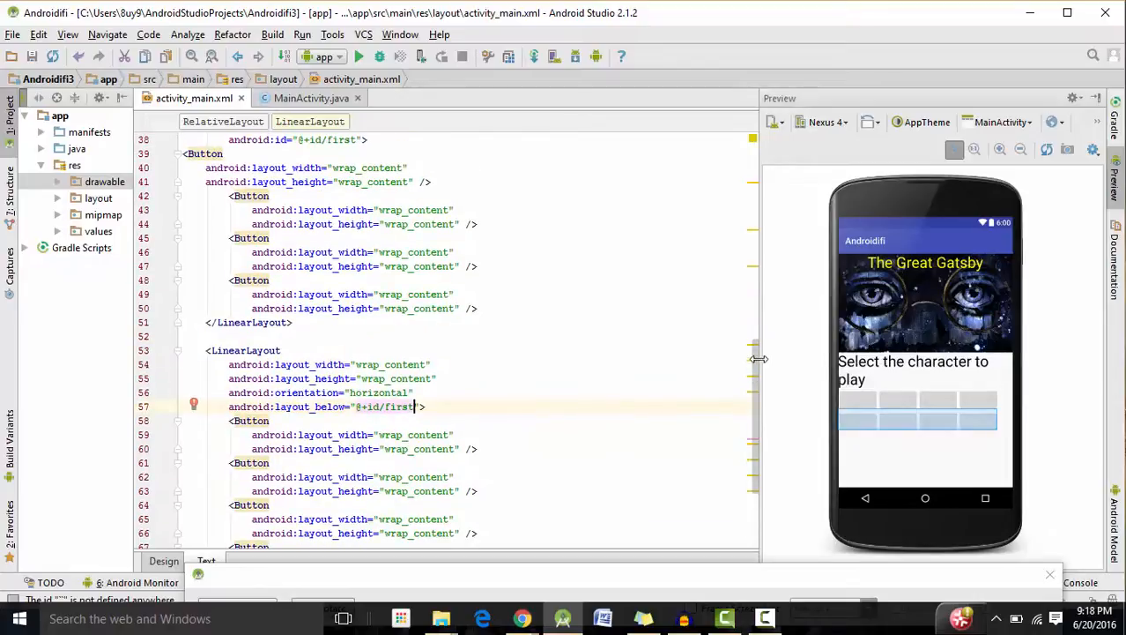
type("text")
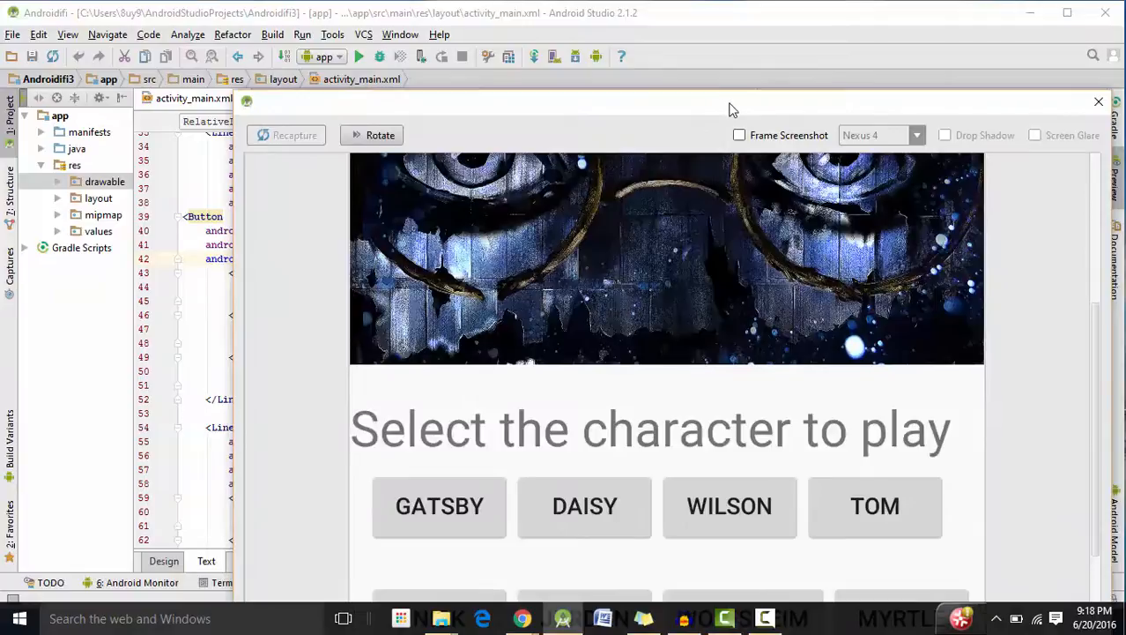
- Label the buttons Gatsby, Daisy, Wilson, Tom and Nick, Jordan, Wolfsheim, Myrtle
left_click(1099, 100)
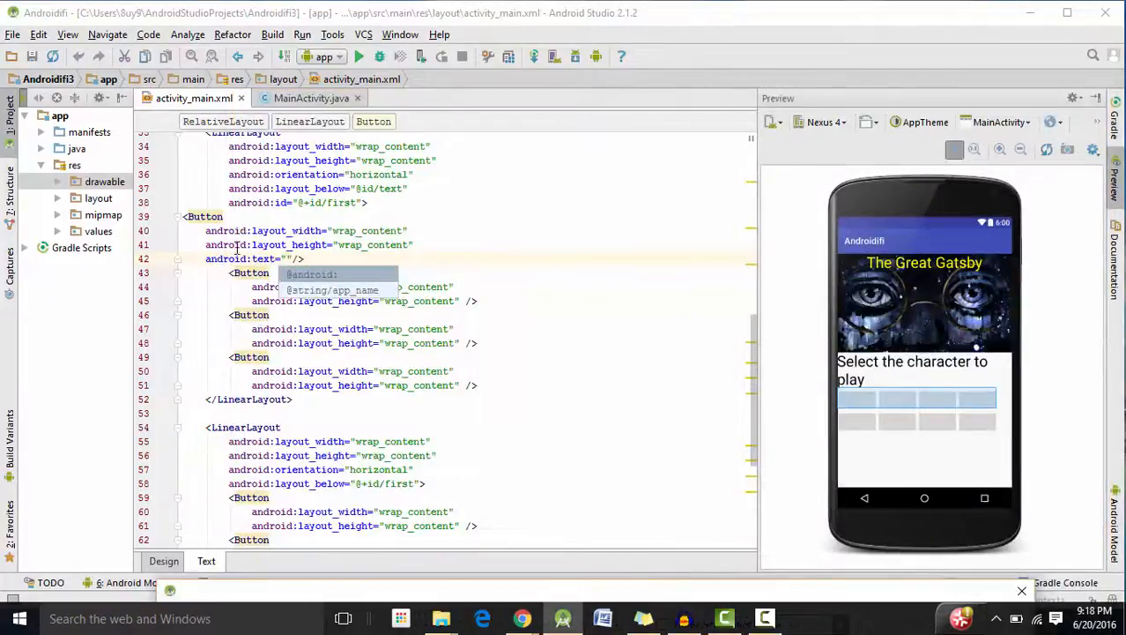
type("Fat")
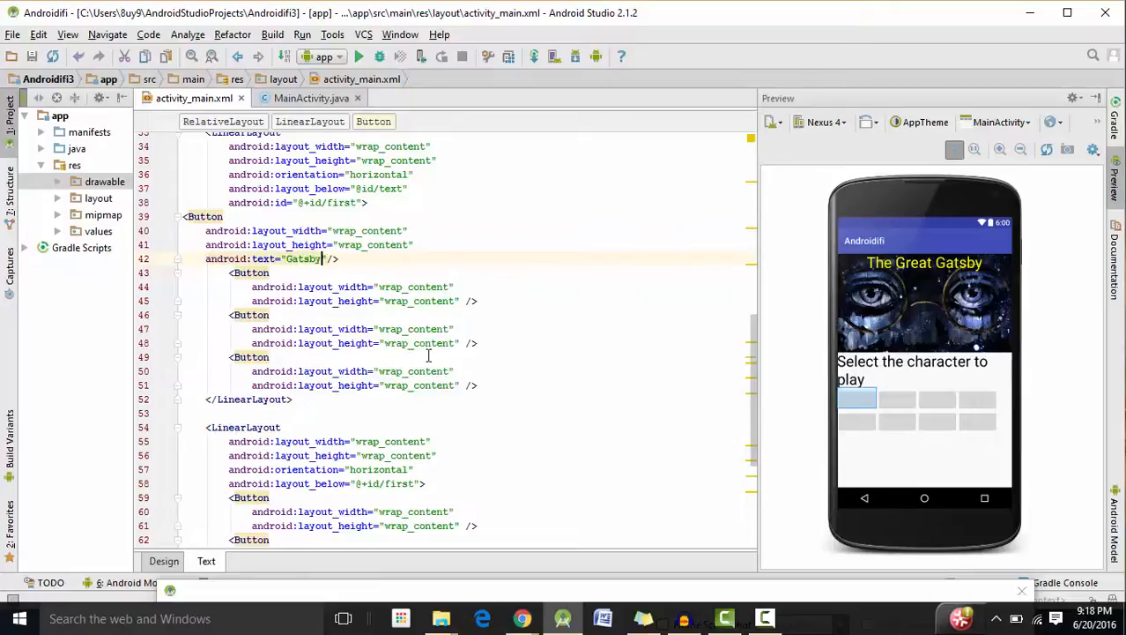
type("android:text=\"\"/>")
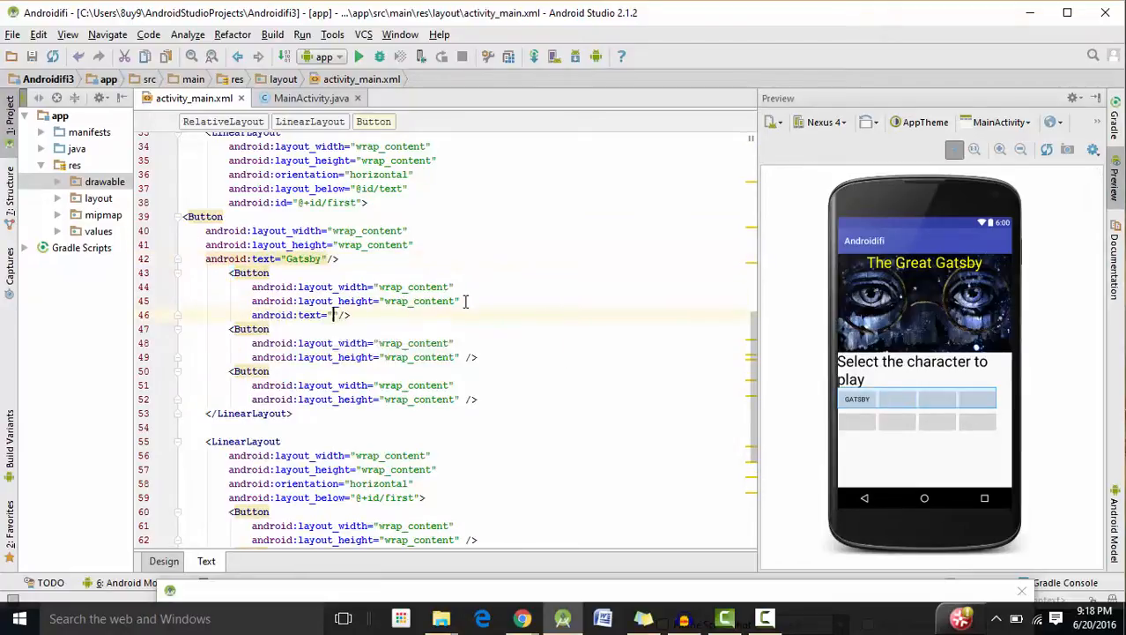
type("Daisy")
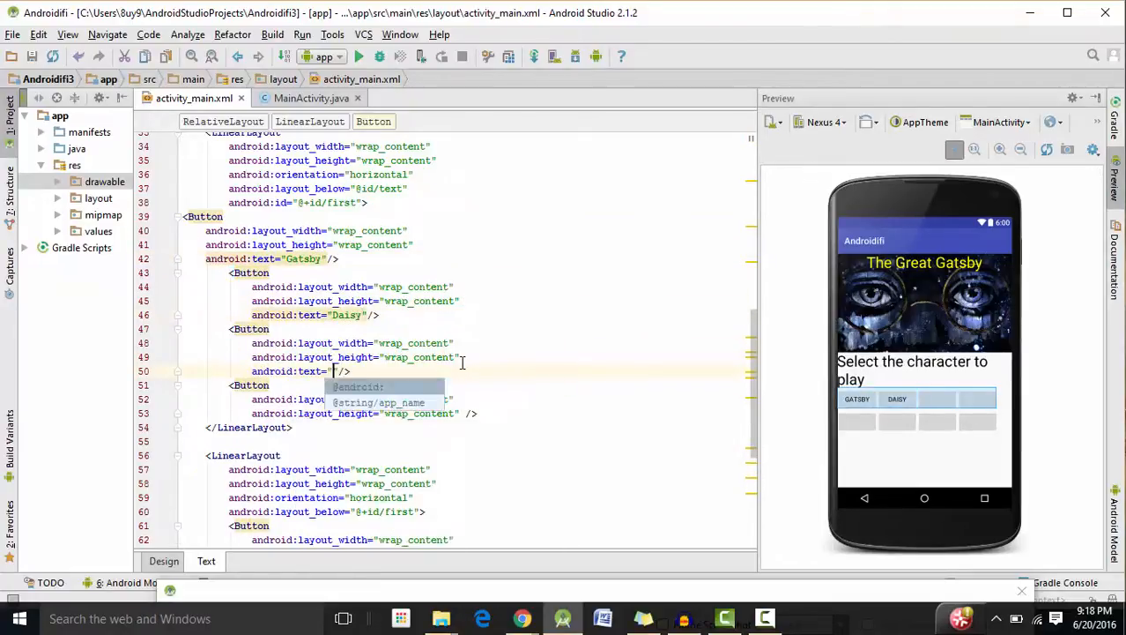
type("Wilson")
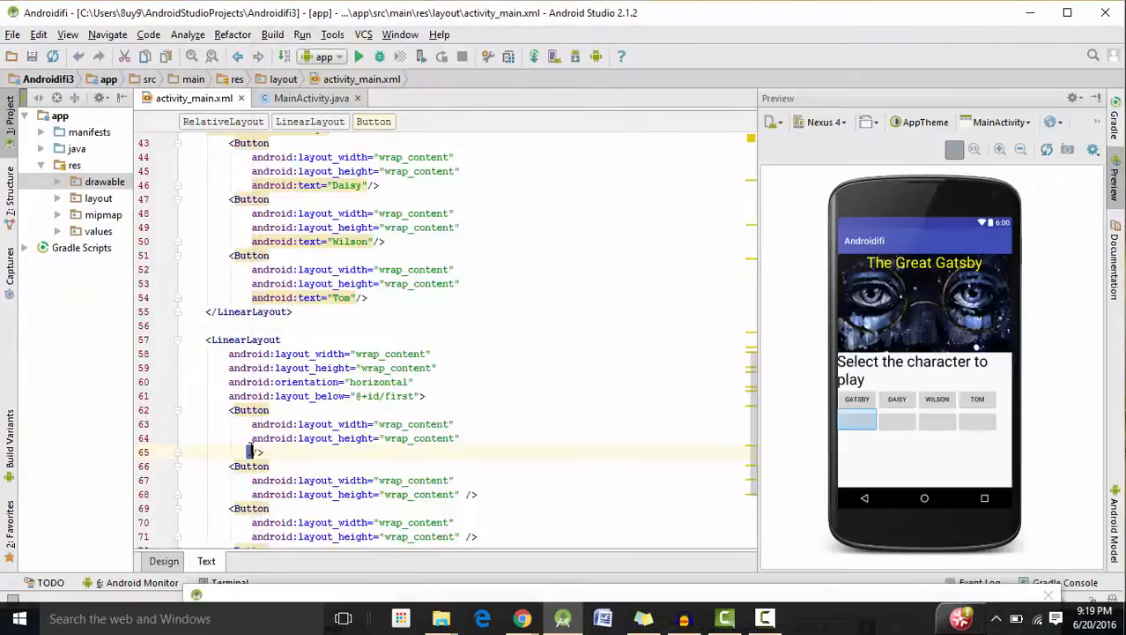
type("text=\"Nick")
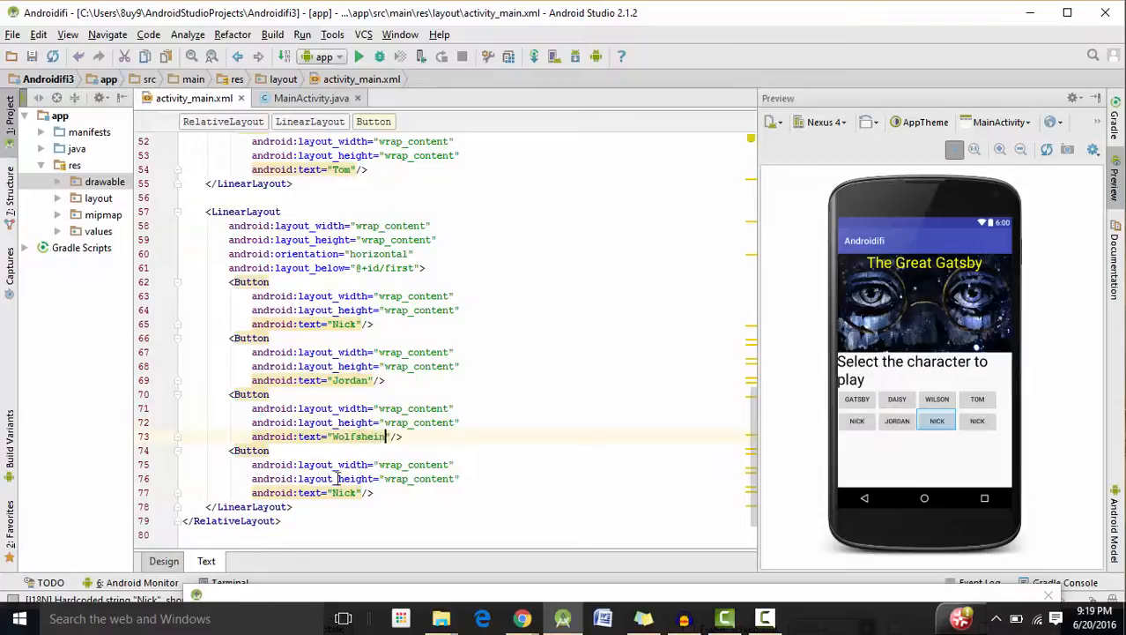
type("Myrtle")
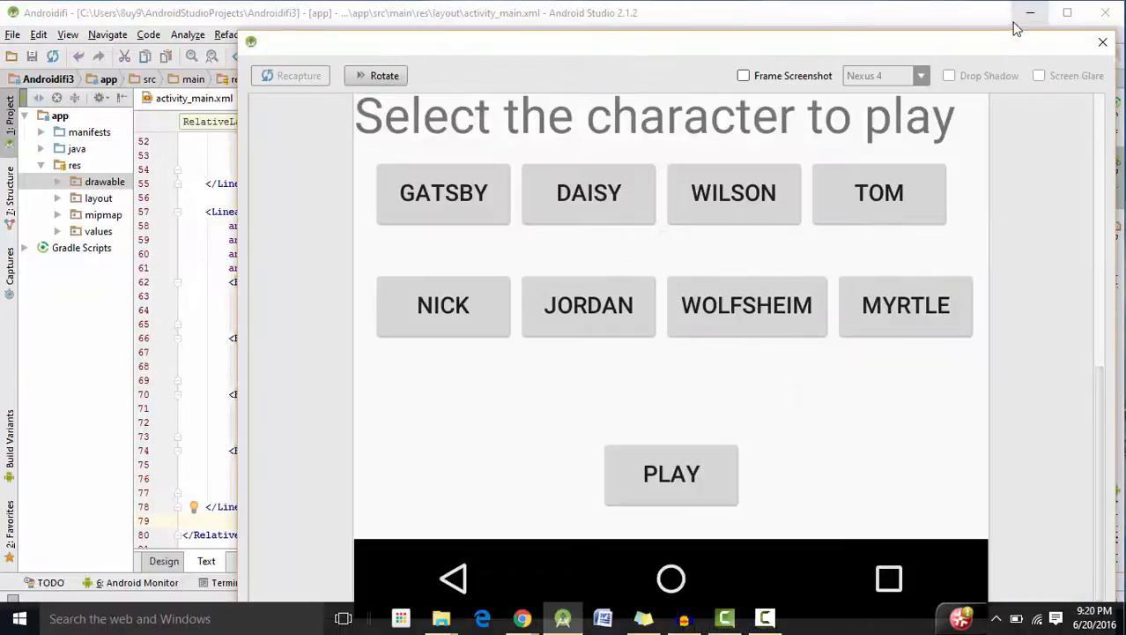
- Add a Button with text "Play" after the second LinearLayout
left_click(1103, 42)
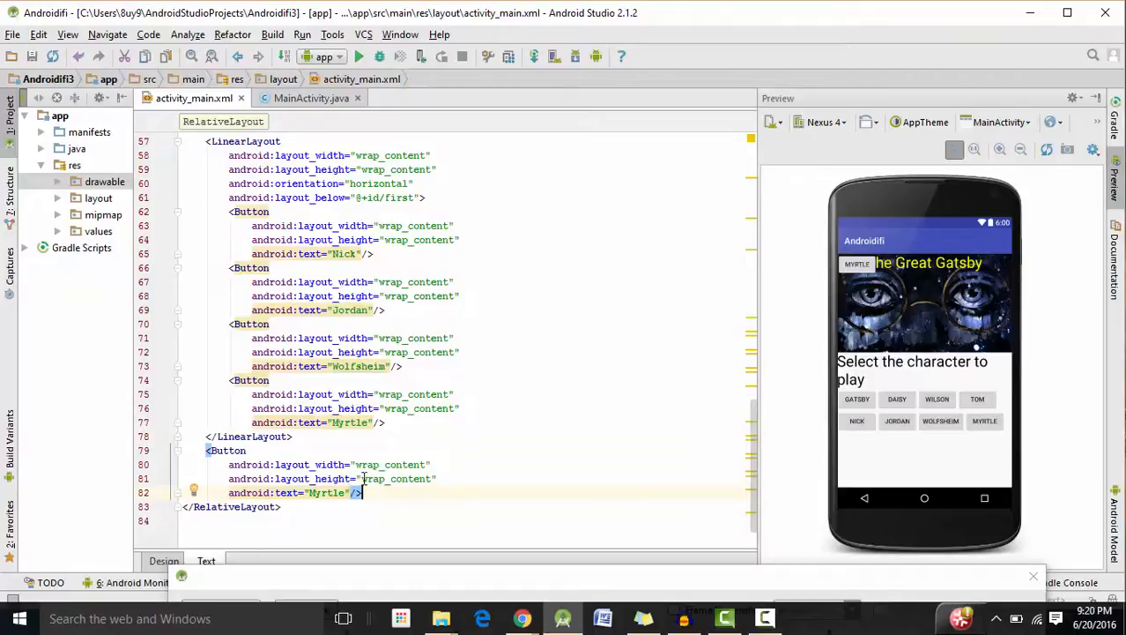
type("Pla")
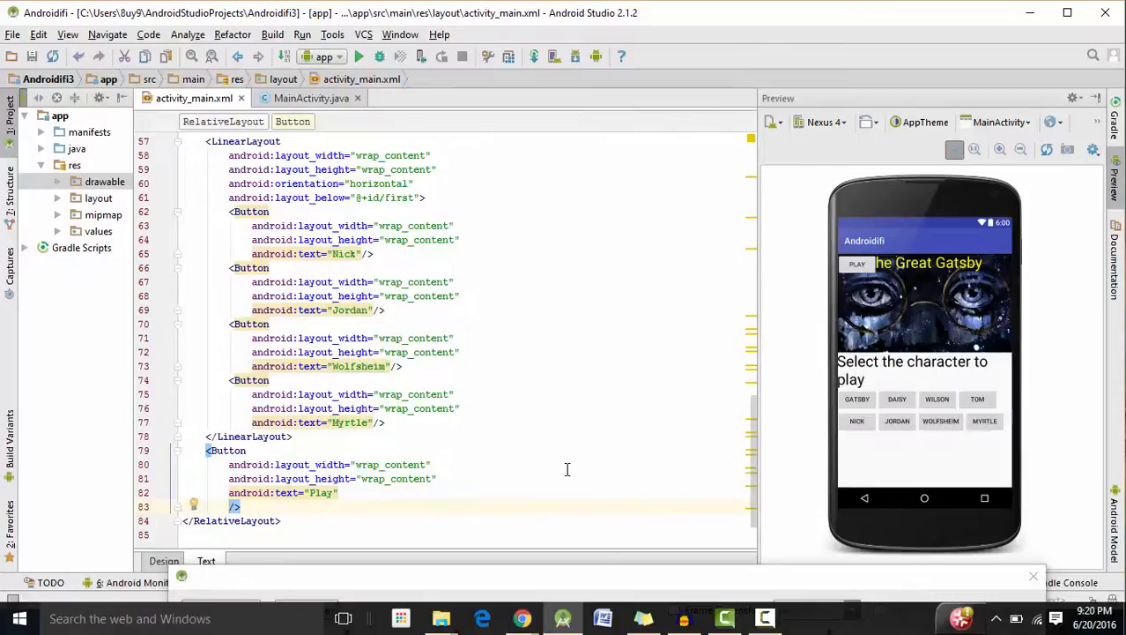
type("horiz")
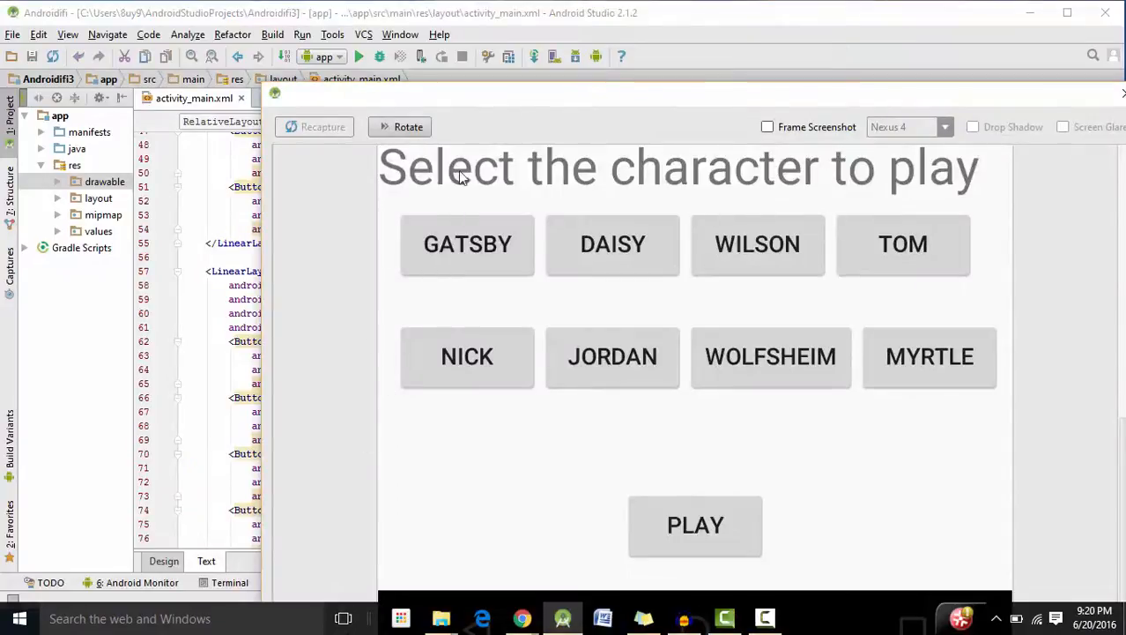
mouse_move(593, 222)
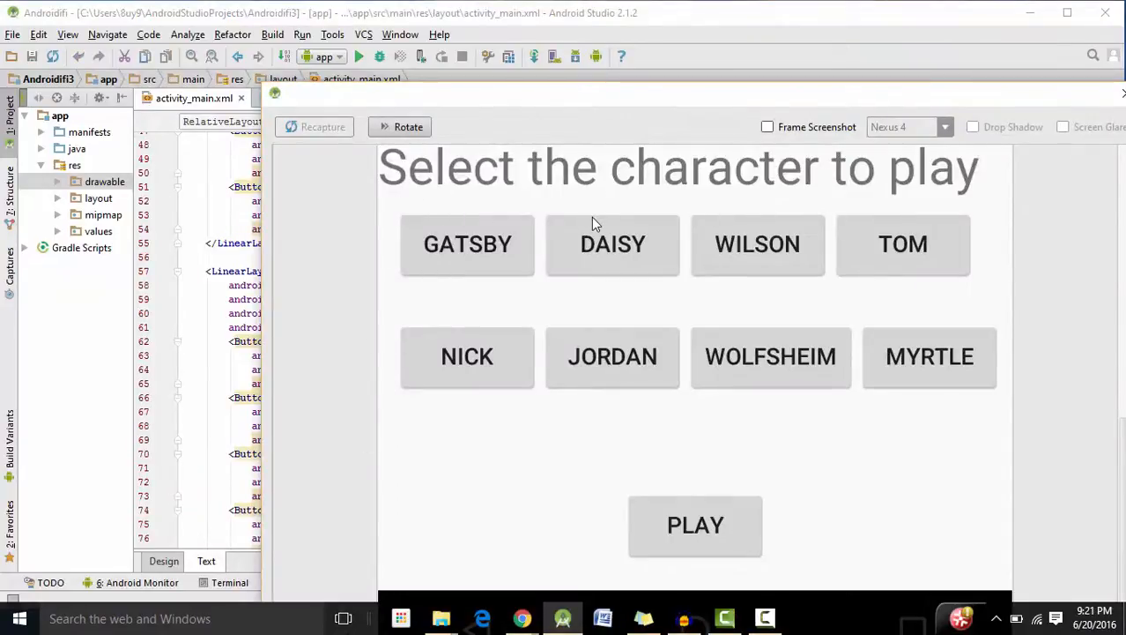
mouse_move(494, 293)
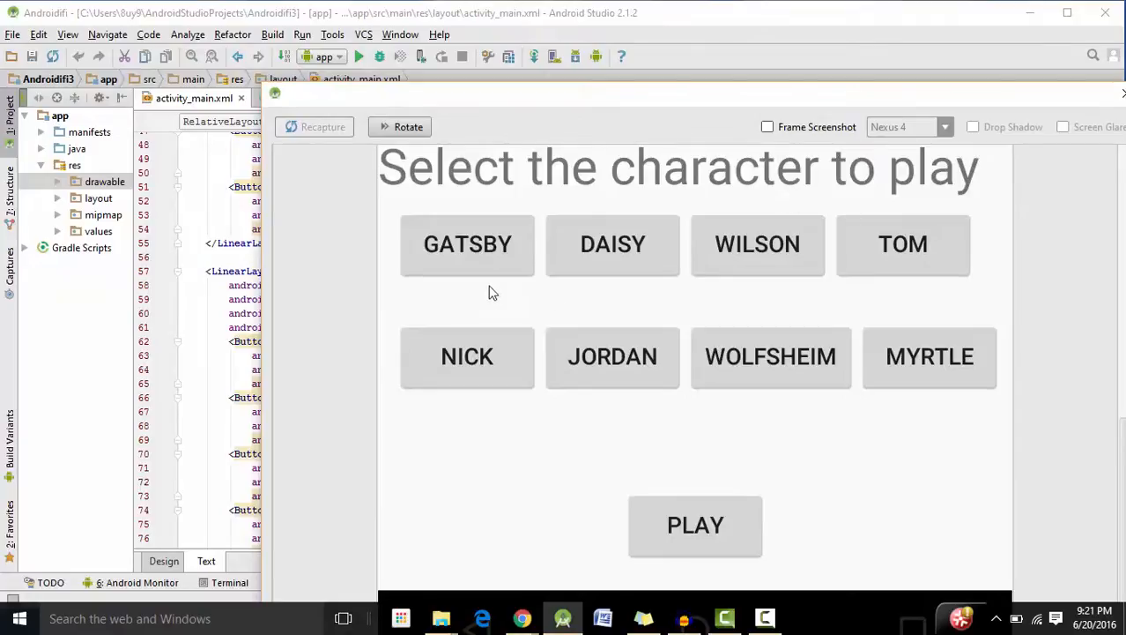
mouse_move(543, 296)
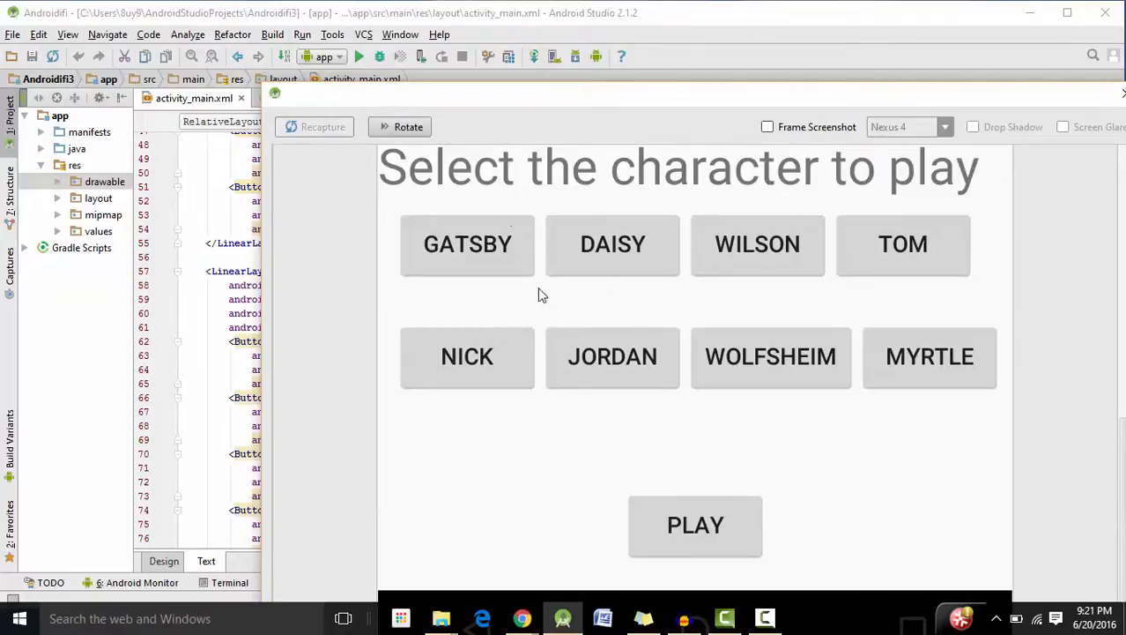
mouse_move(417, 268)
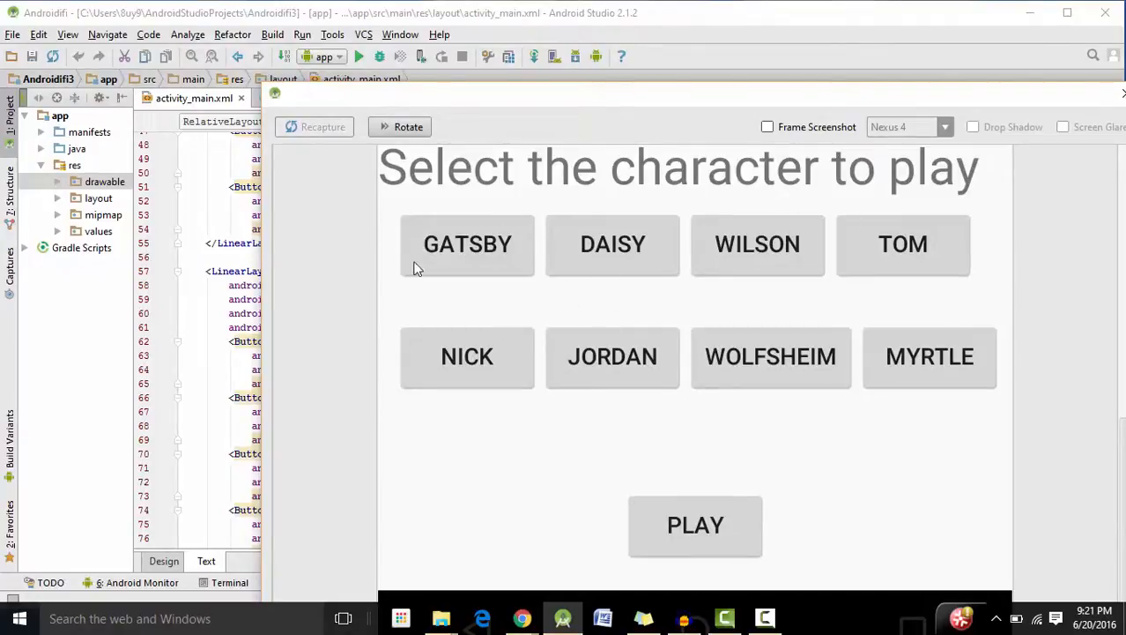
mouse_move(425, 282)
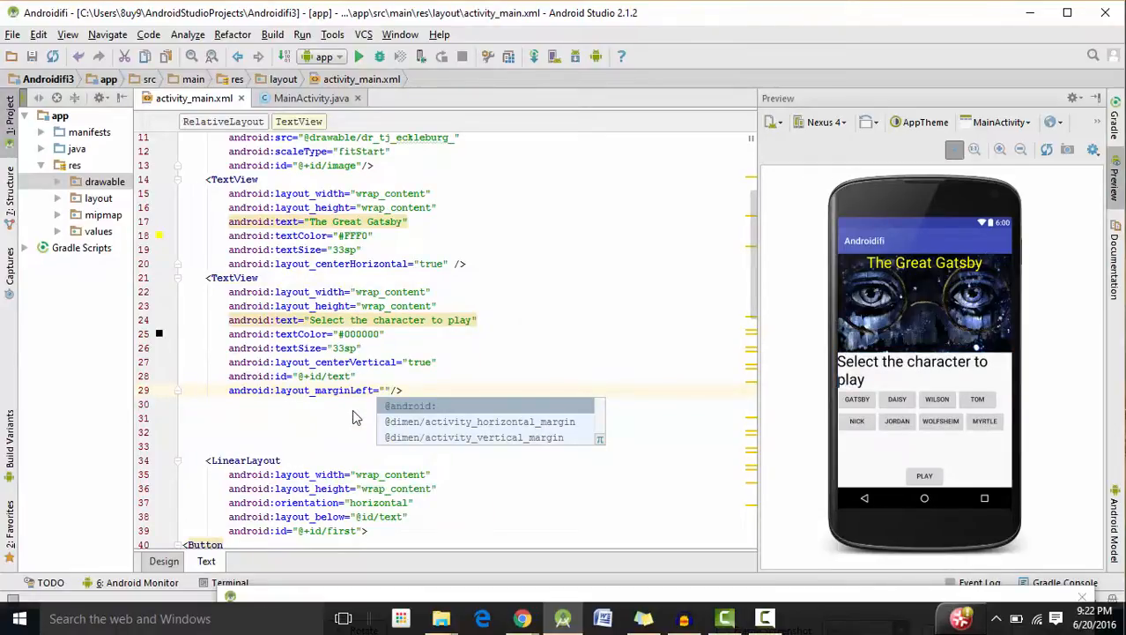
- Set layout_marginLeft 10dp on the prompt and first row, and alignLeft @+id/first on the second row
type("10dp")
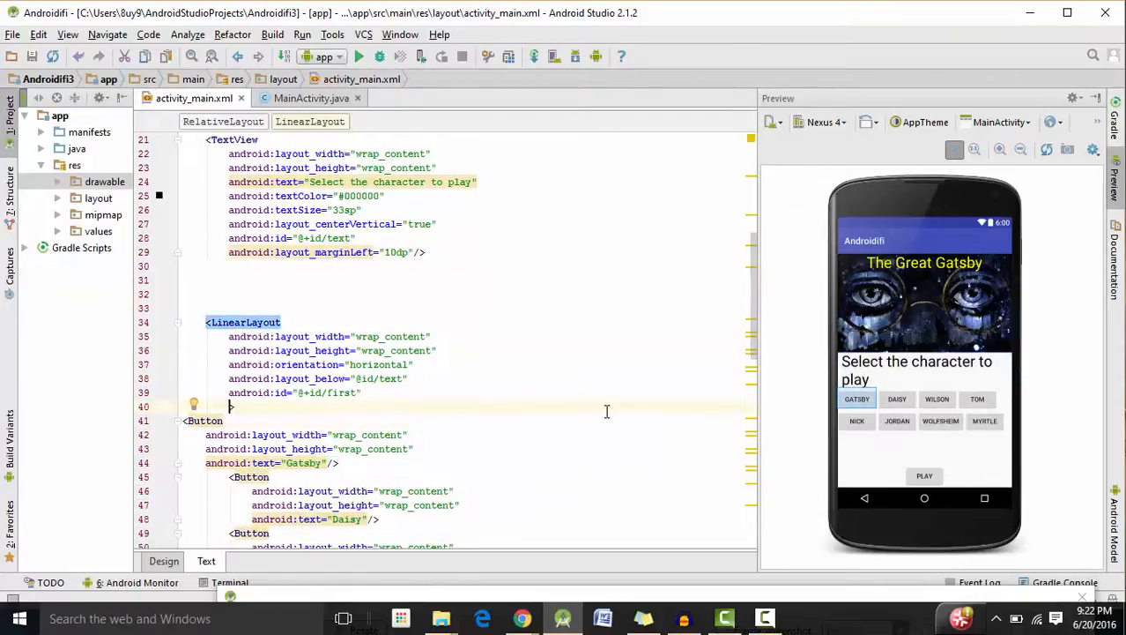
type("marginLeft=\"10dp")
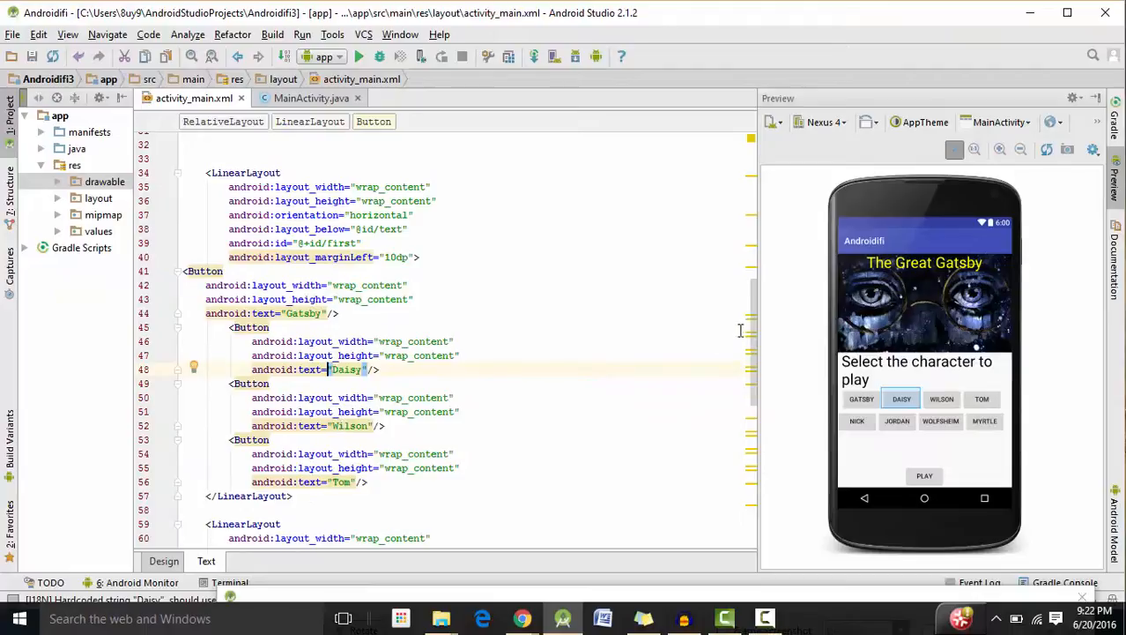
scroll("down", 3)
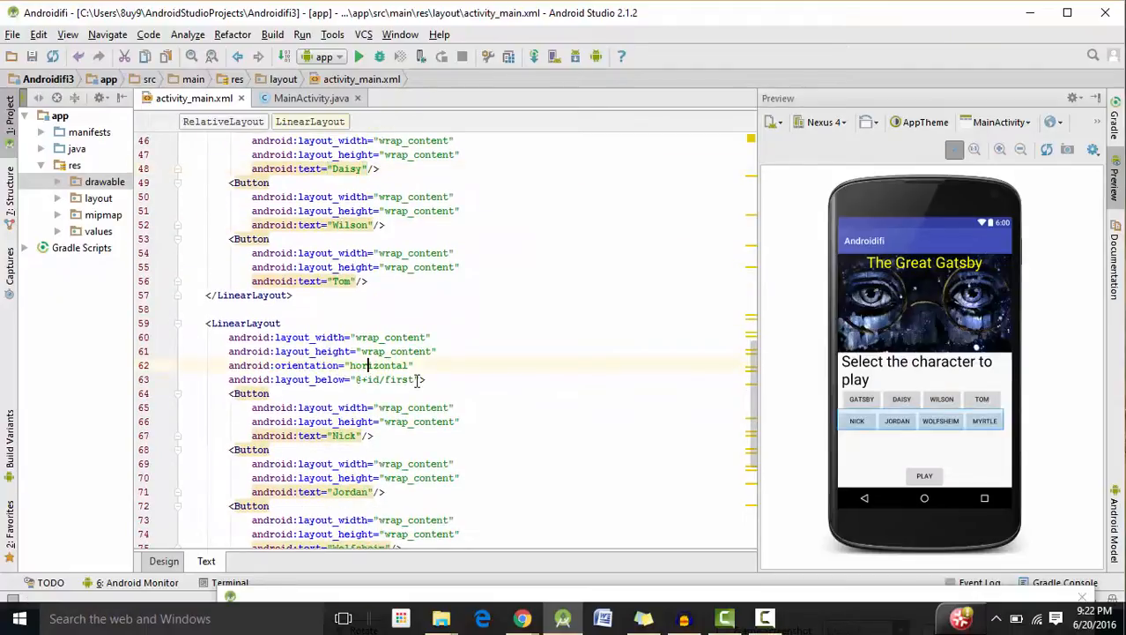
type("android:layout_marginLeft=\"10dp")
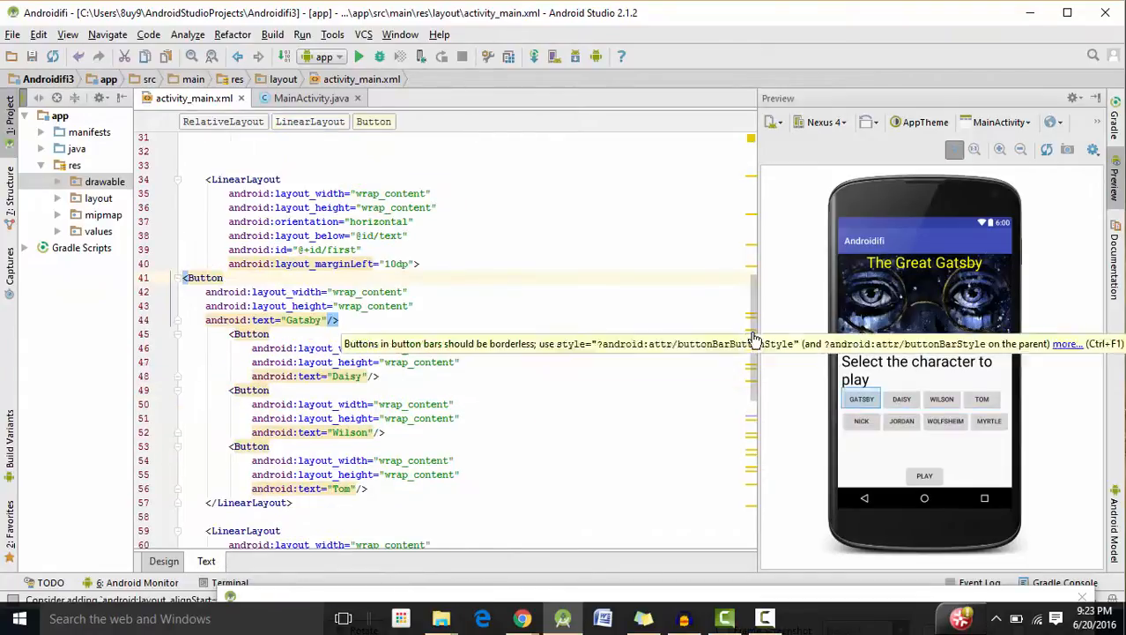
scroll("down", 3)
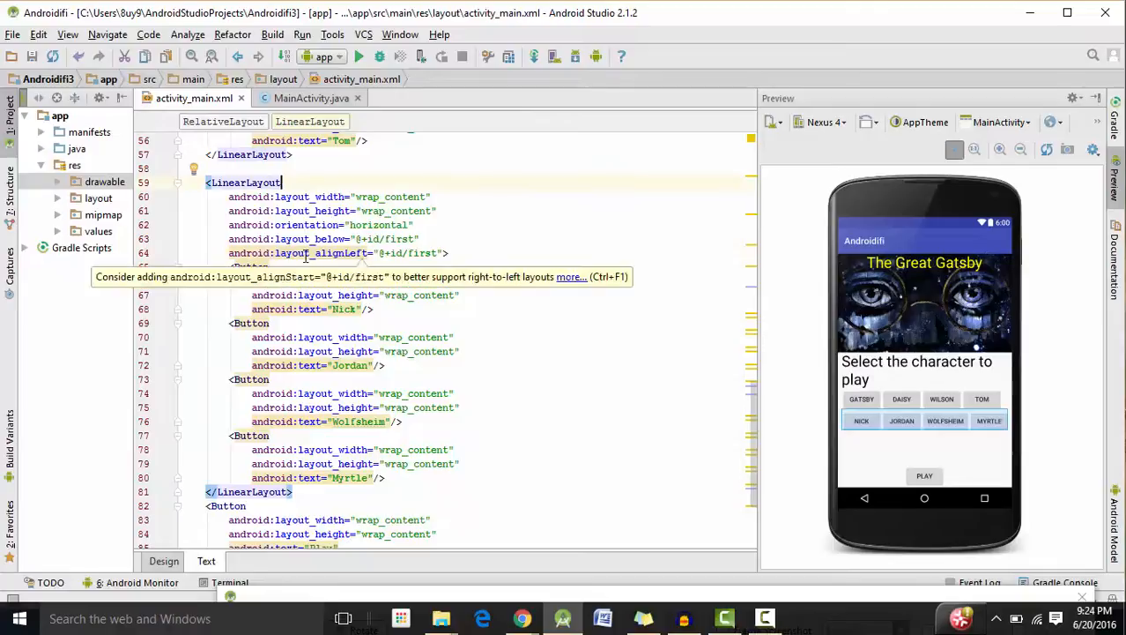
mouse_move(619, 272)
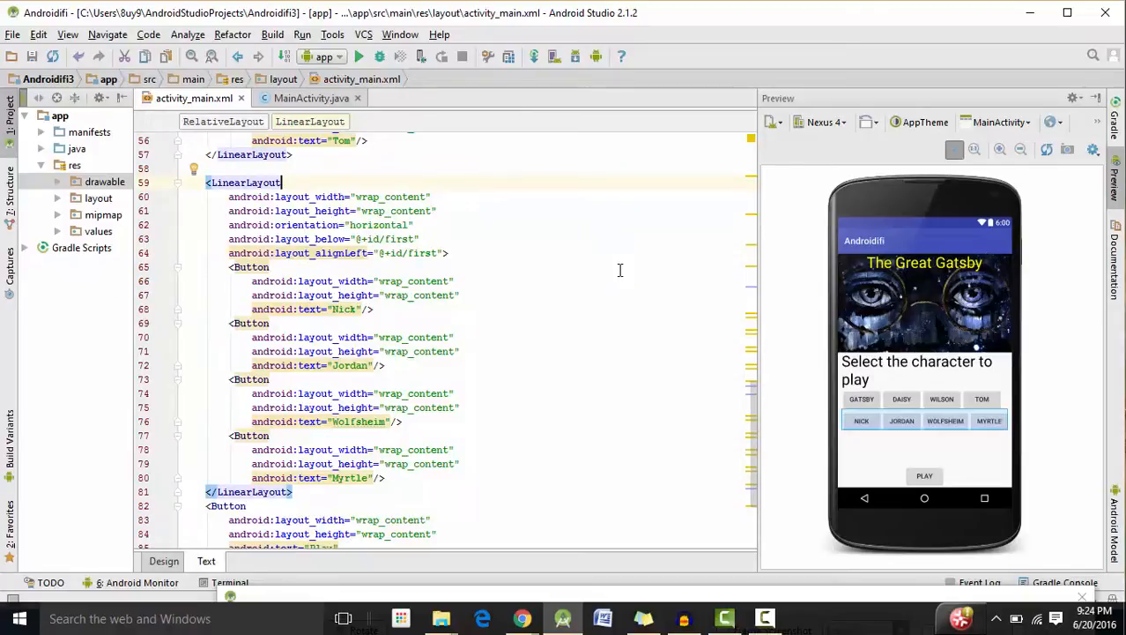
double_click(414, 254)
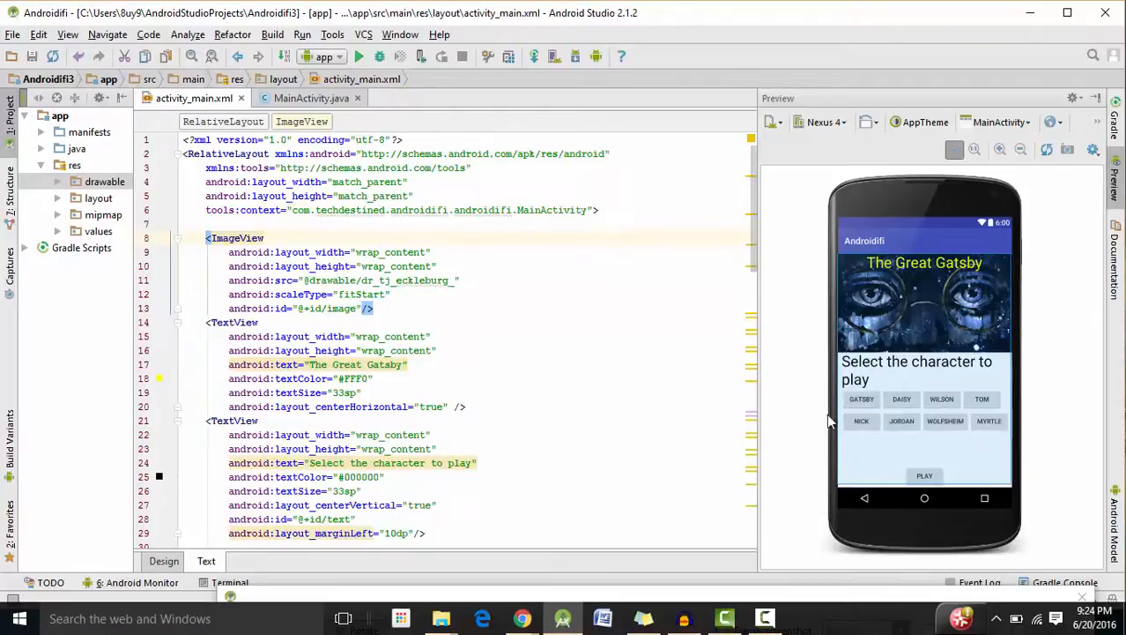
- Add android:layout_marginBottom="10dp" to the bottom-anchored Play button
scroll("down", 3)
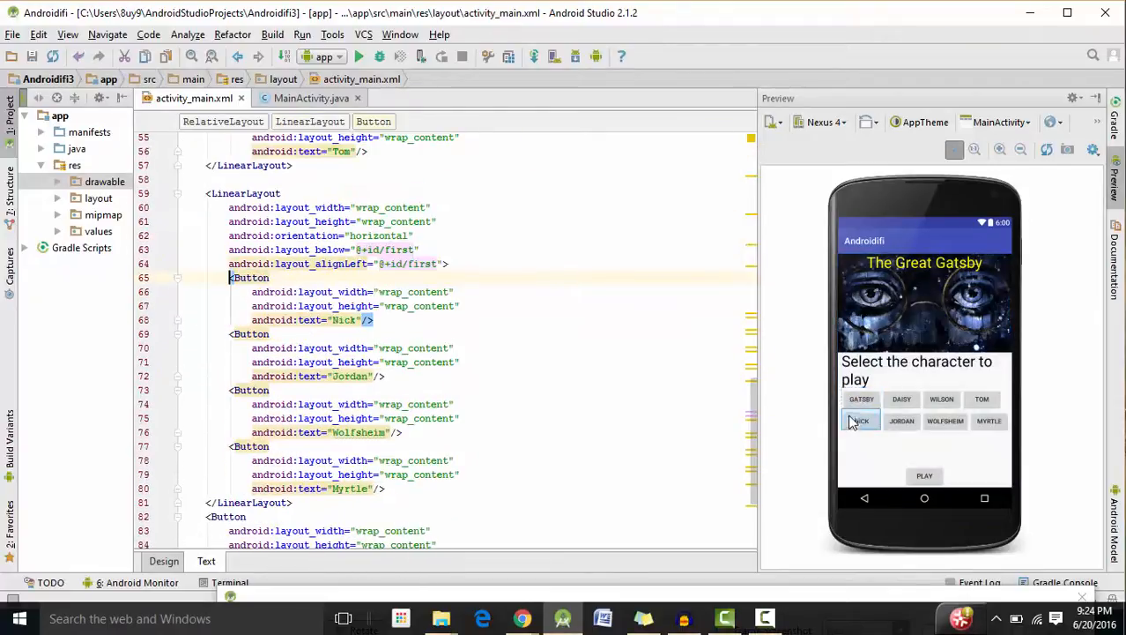
scroll("down", 3)
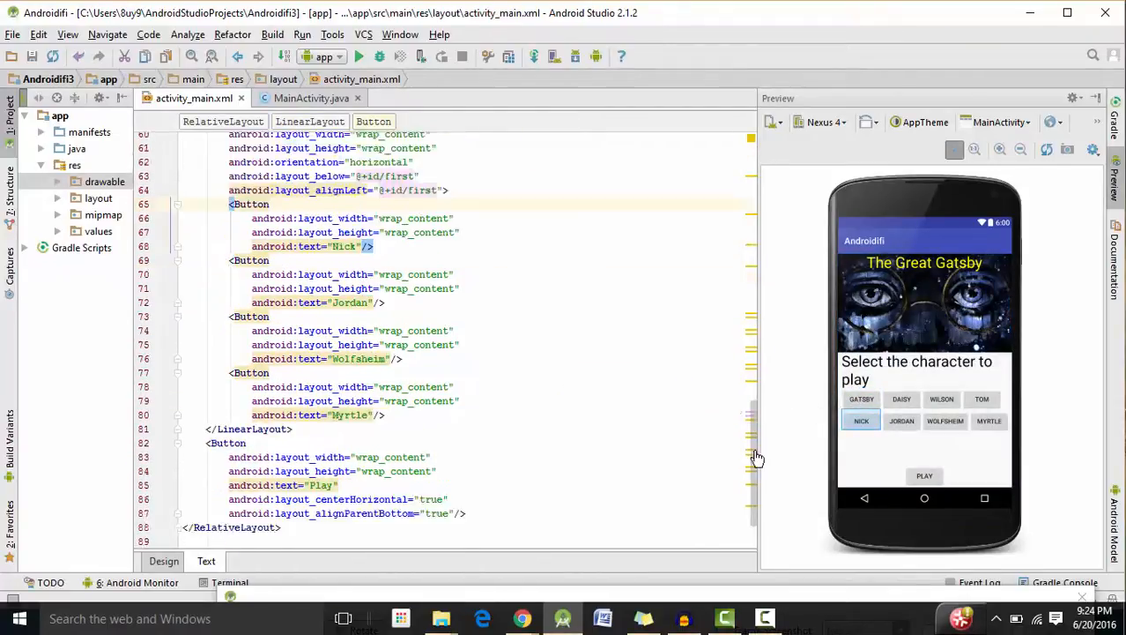
type("margi/>")
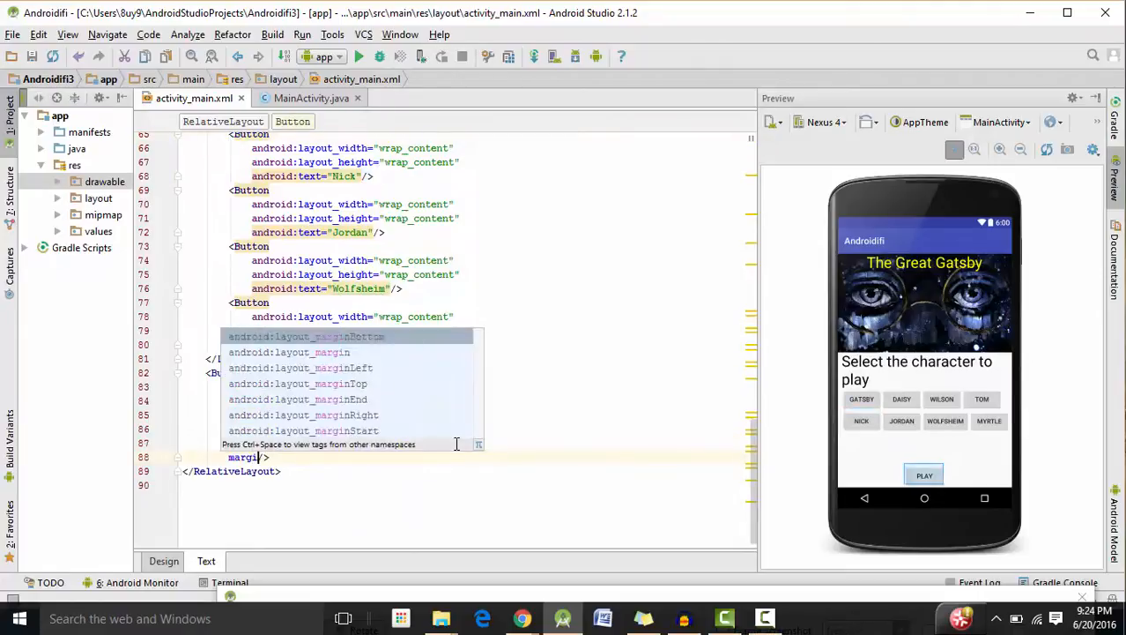
type("10\"")
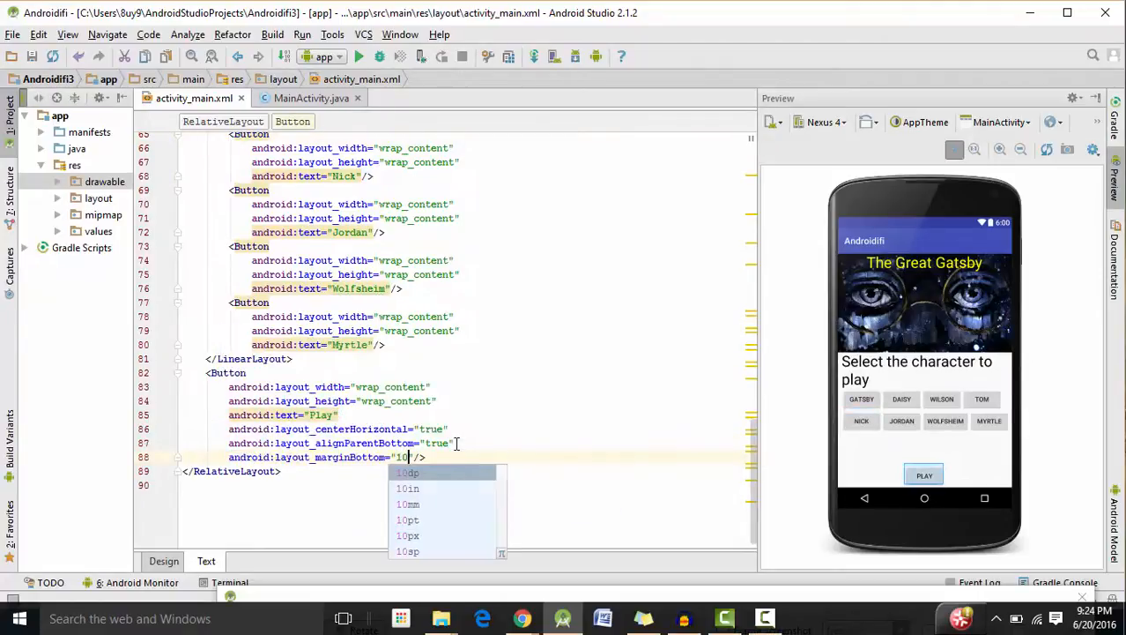